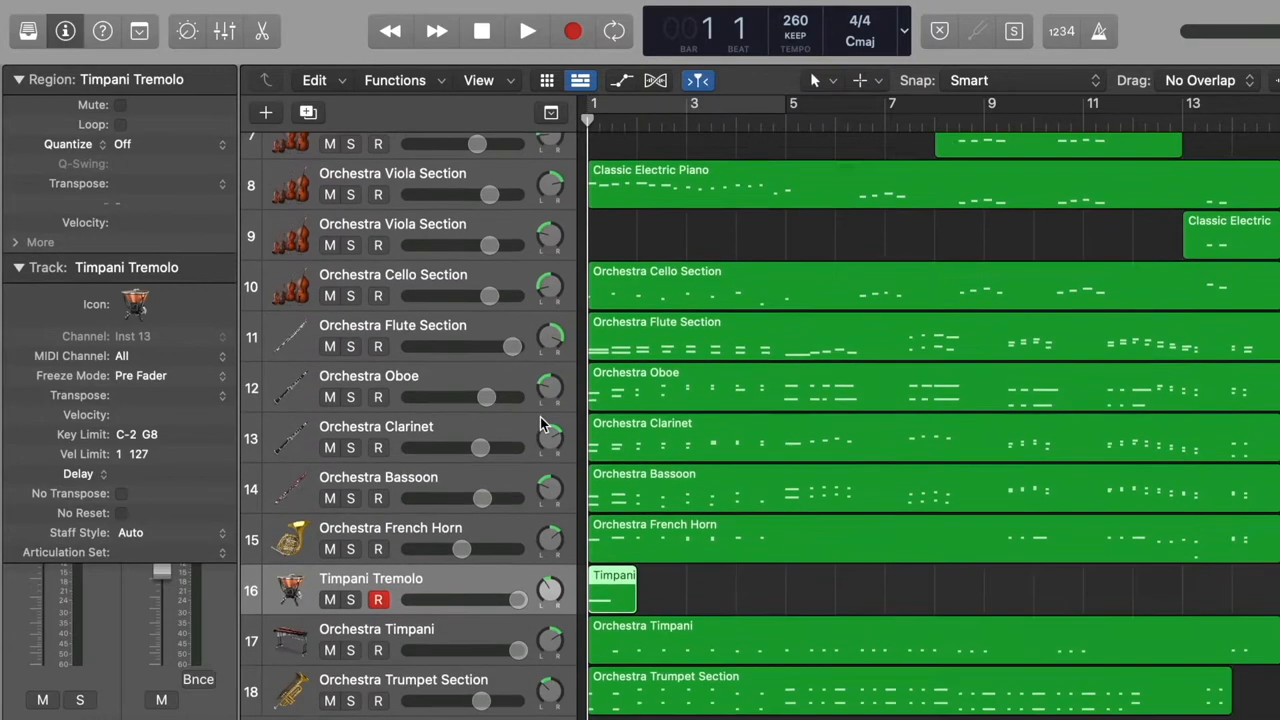
Review the Beethoven project's tracks in Logic Pro, then bring up its File menu export options.
scroll(up, 3)
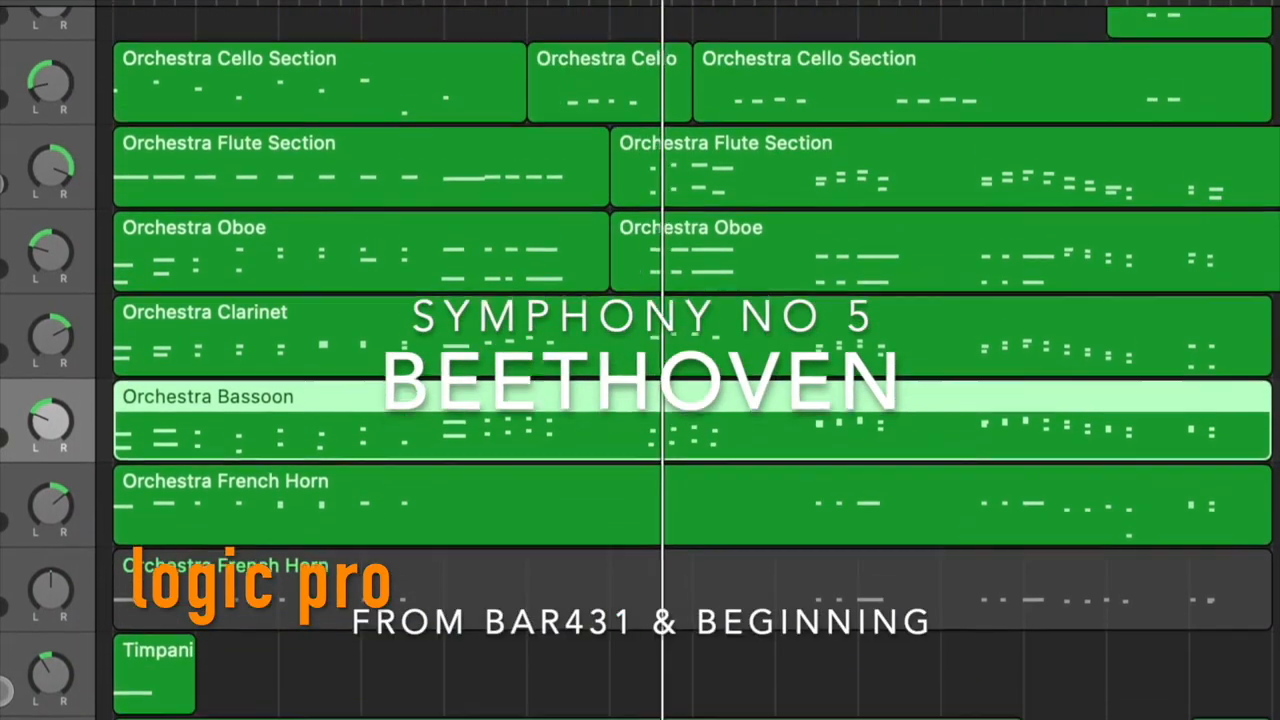
scroll(up, 3)
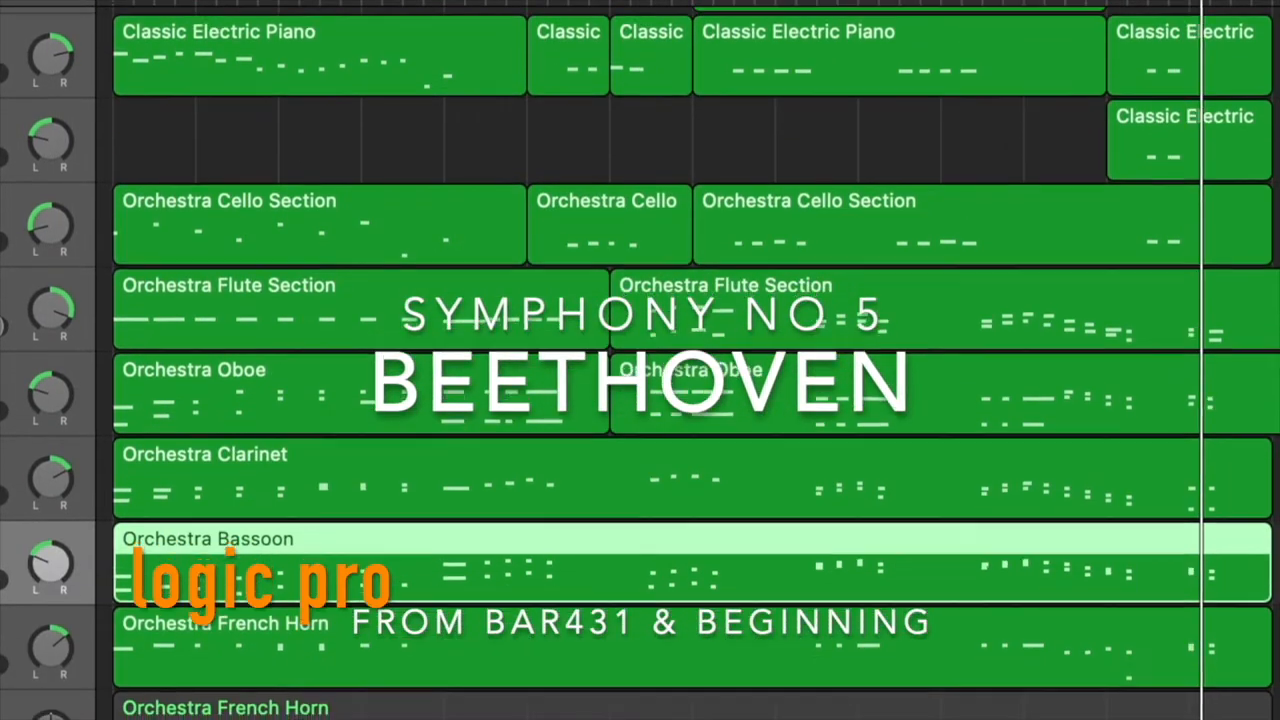
scroll(up, 3)
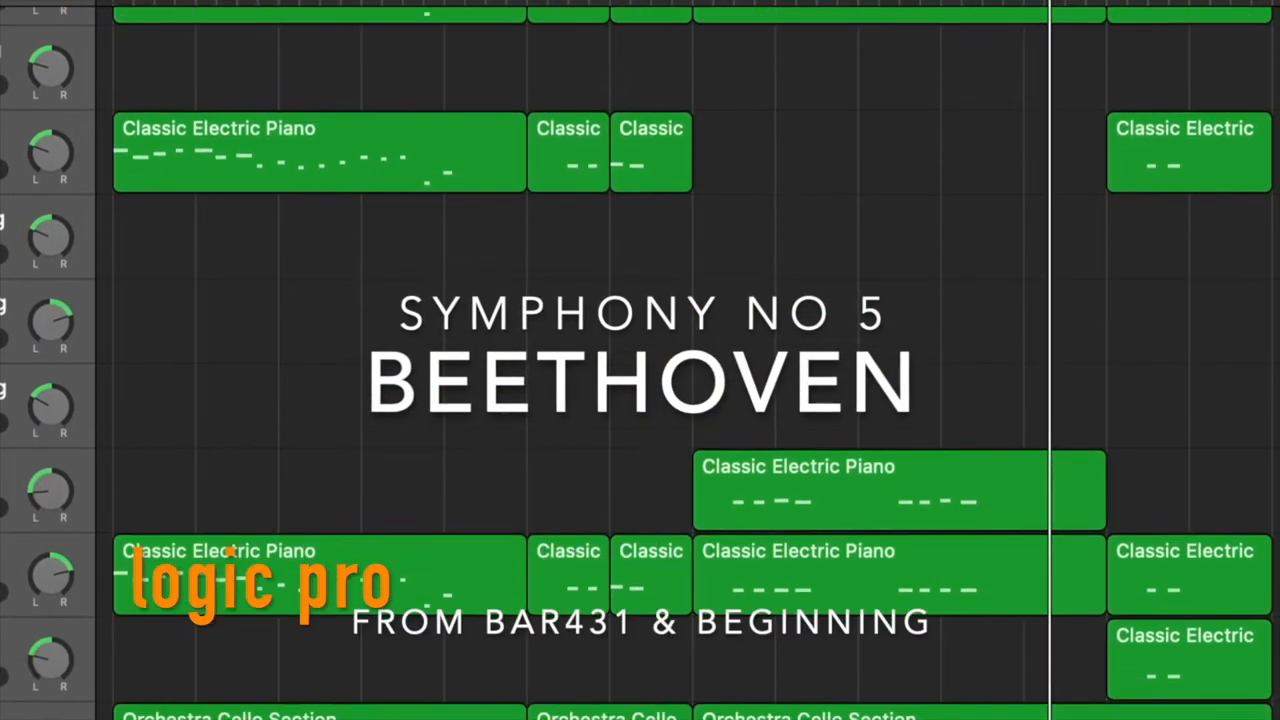
scroll(down, 3)
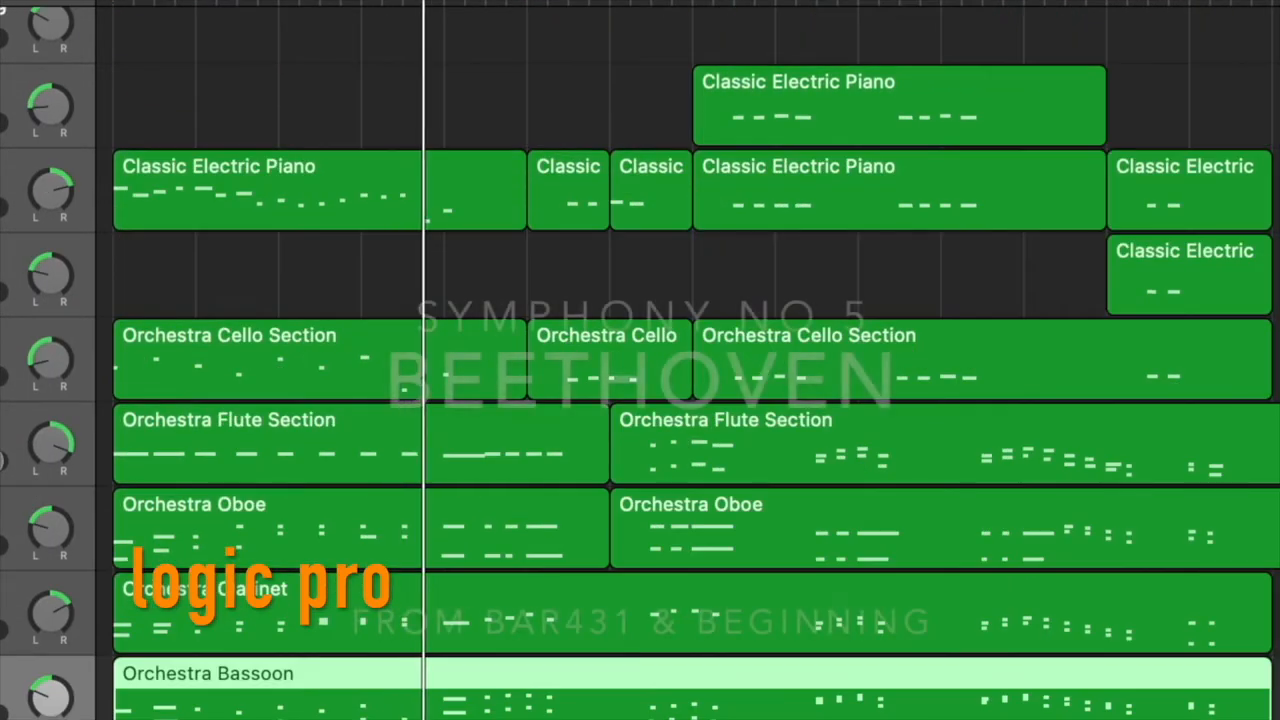
scroll(down, 3)
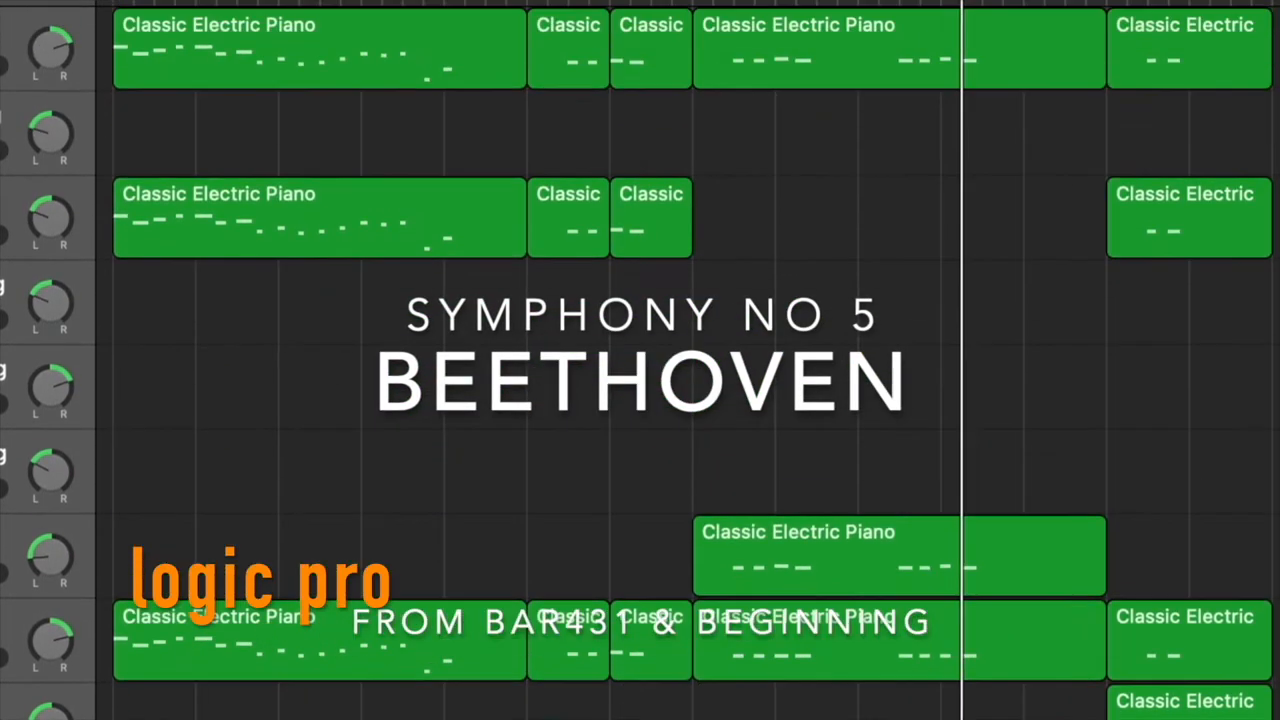
scroll(down, 3)
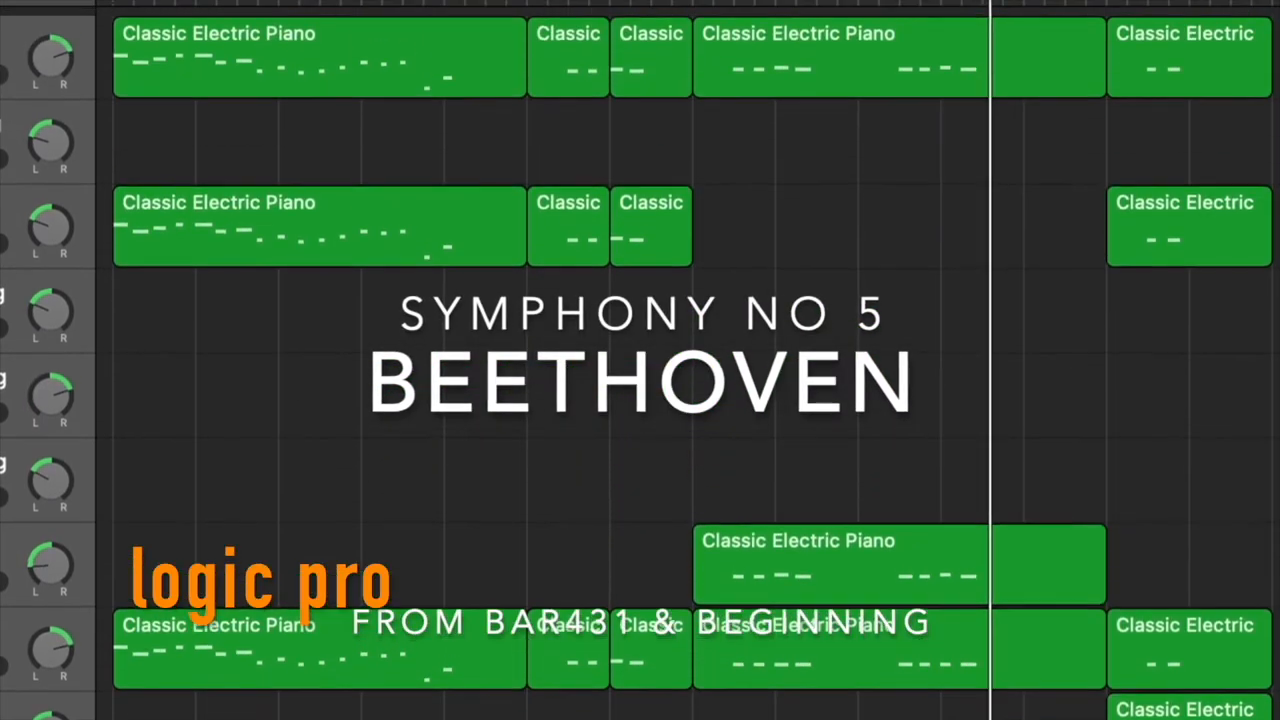
scroll(down, 3)
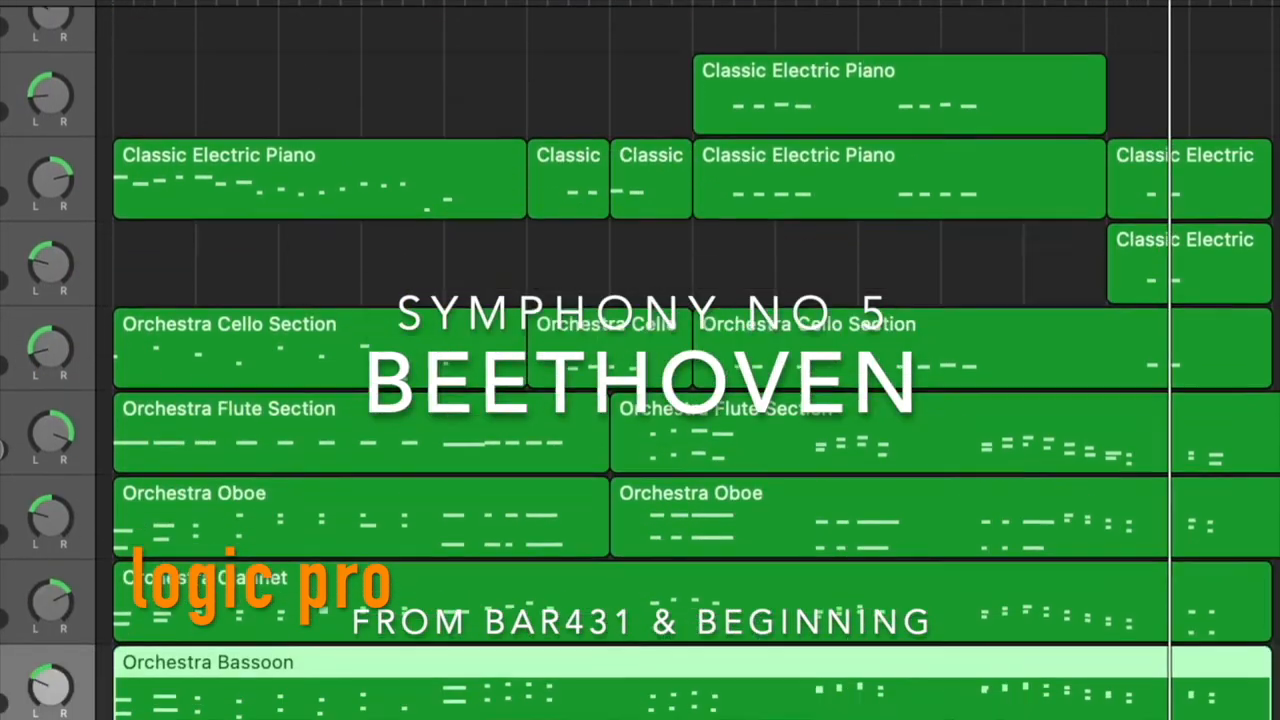
scroll(down, 3)
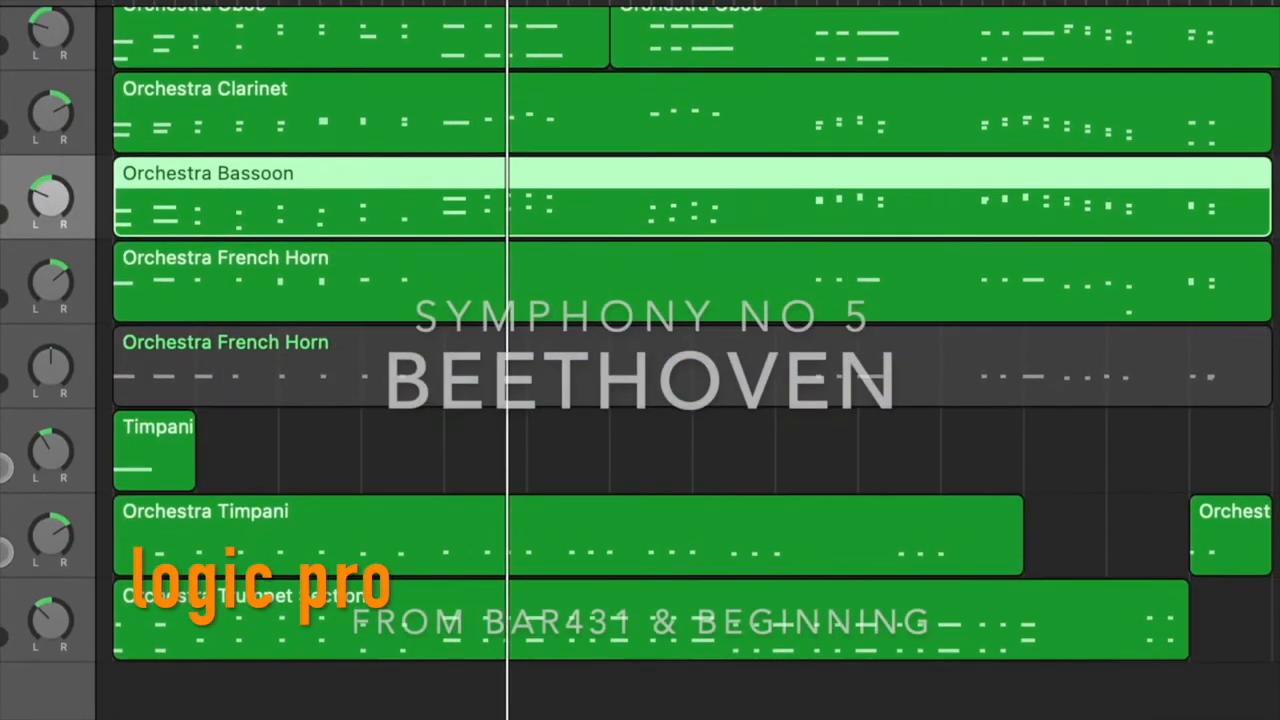
scroll(up, 3)
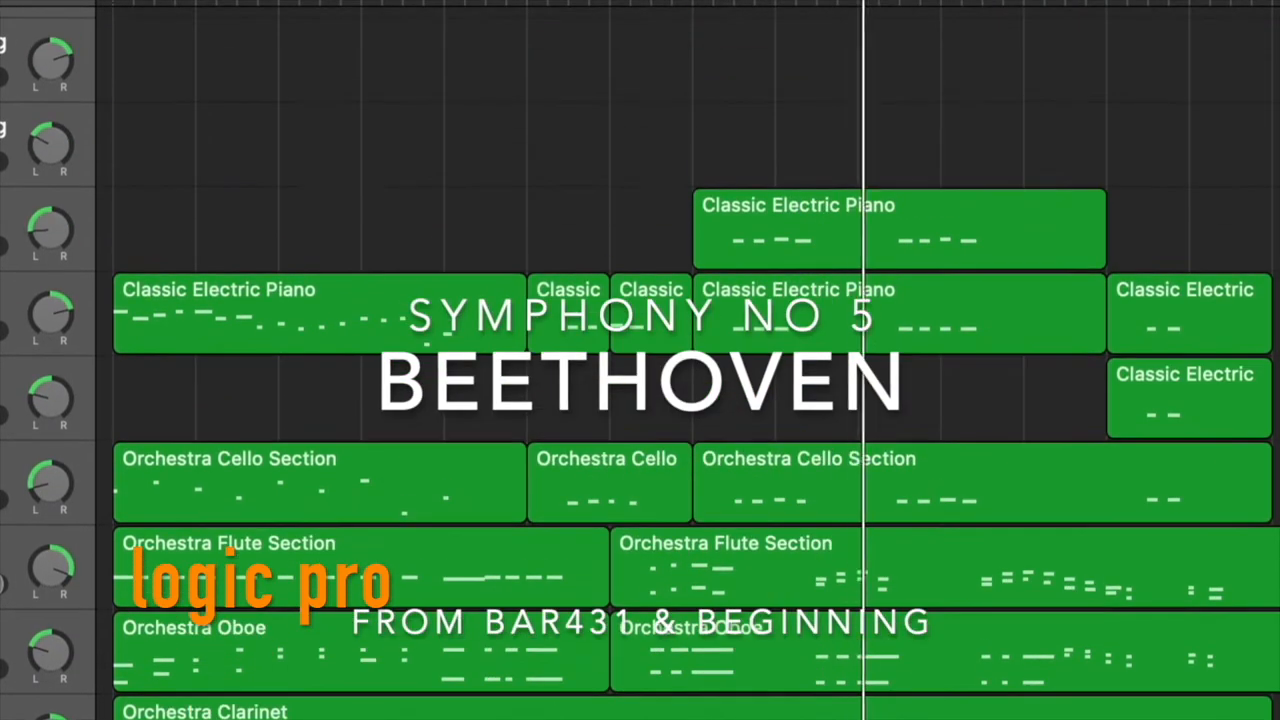
scroll(down, 3)
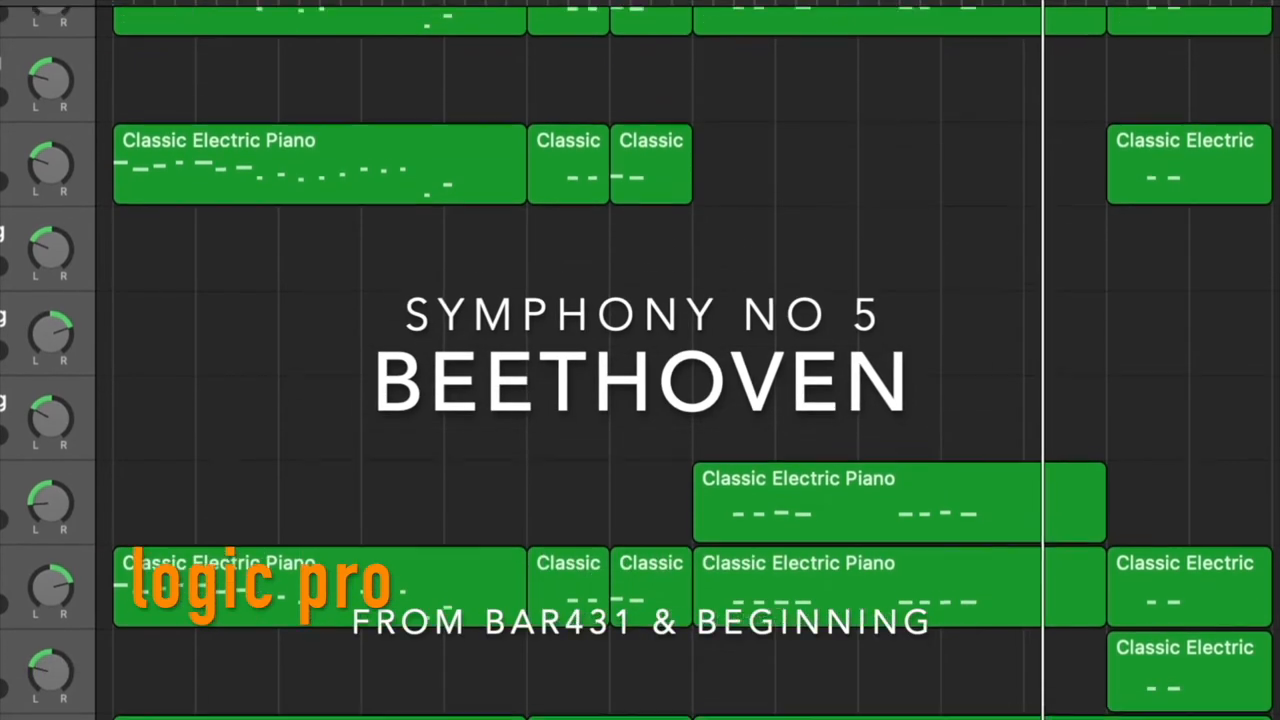
scroll(down, 3)
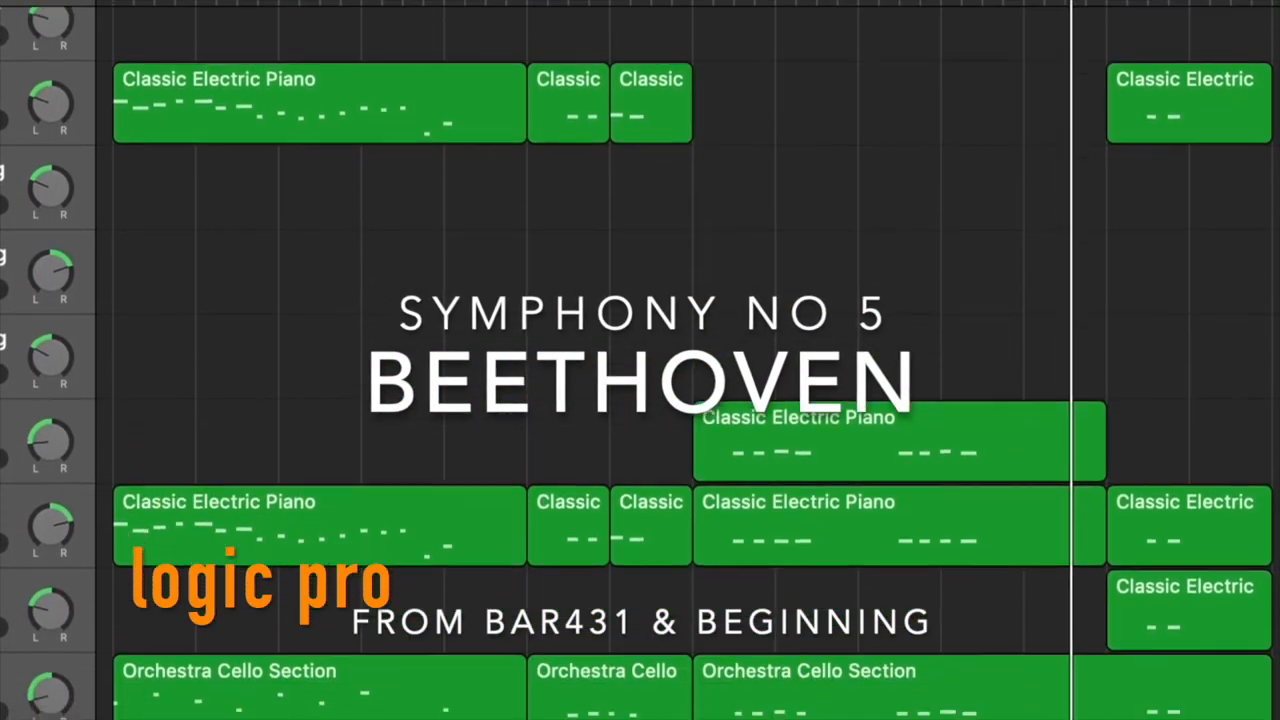
scroll(down, 3)
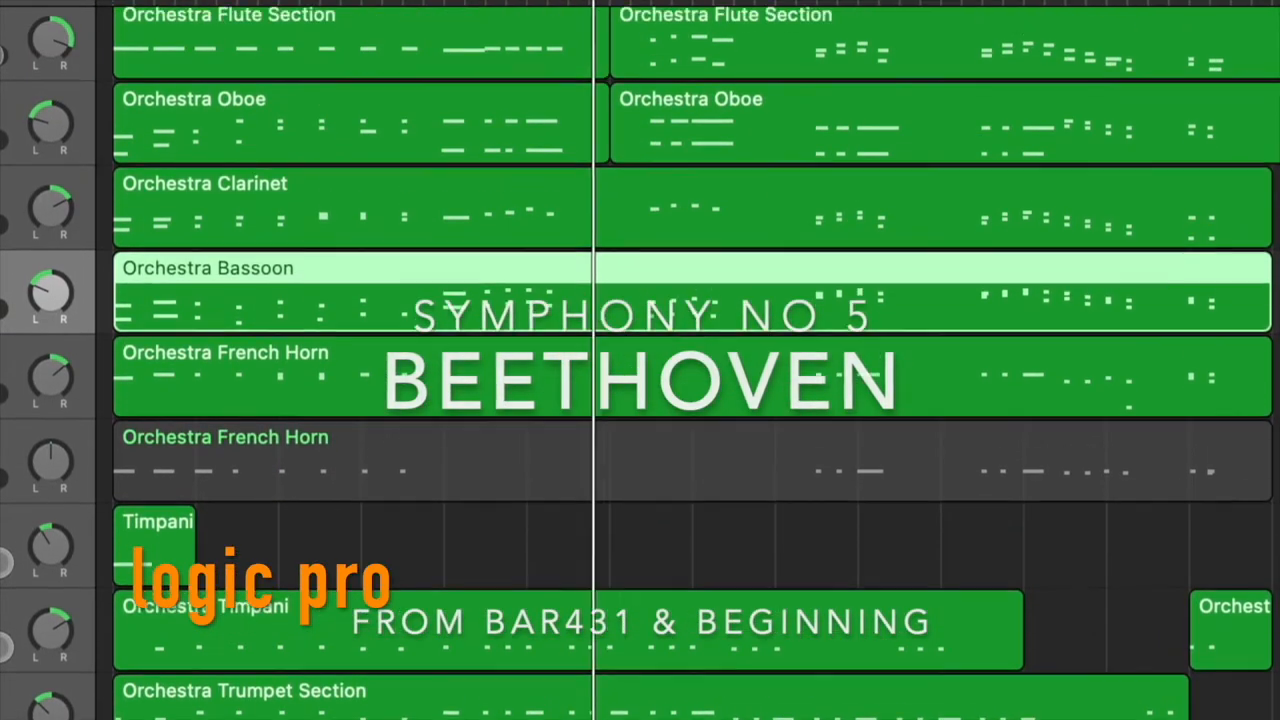
scroll(up, 3)
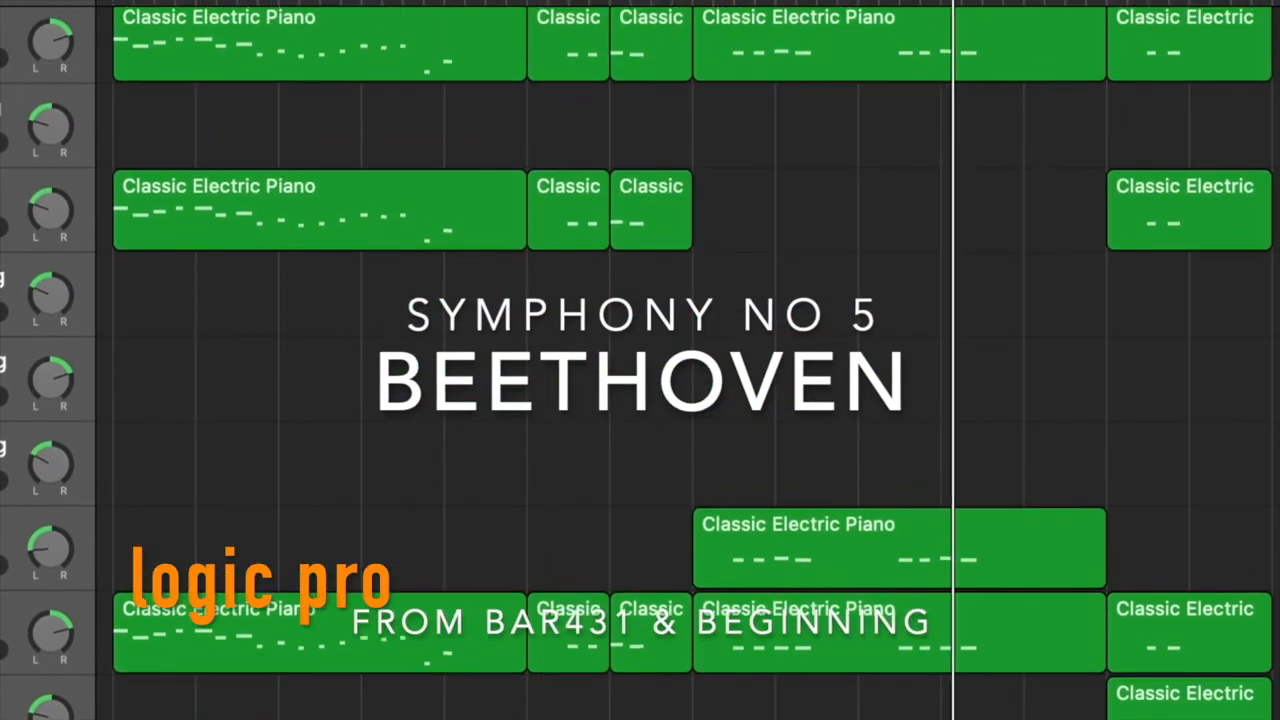
scroll(down, 3)
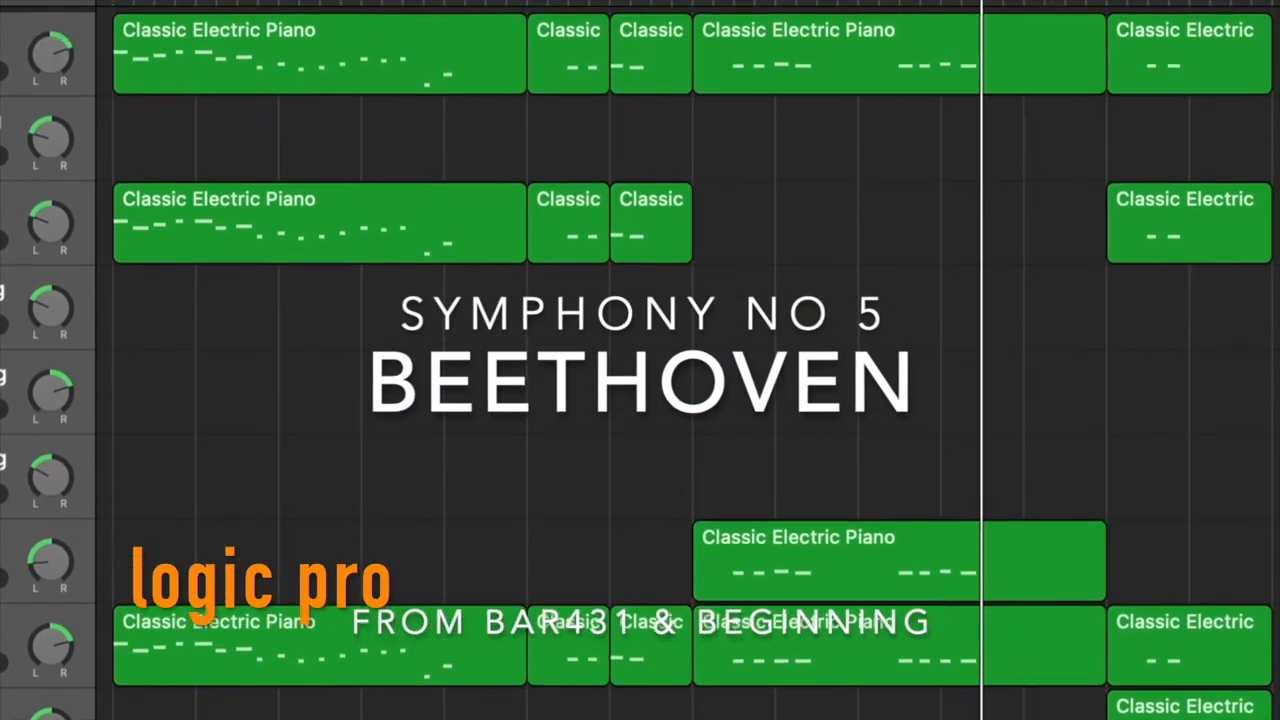
scroll(down, 3)
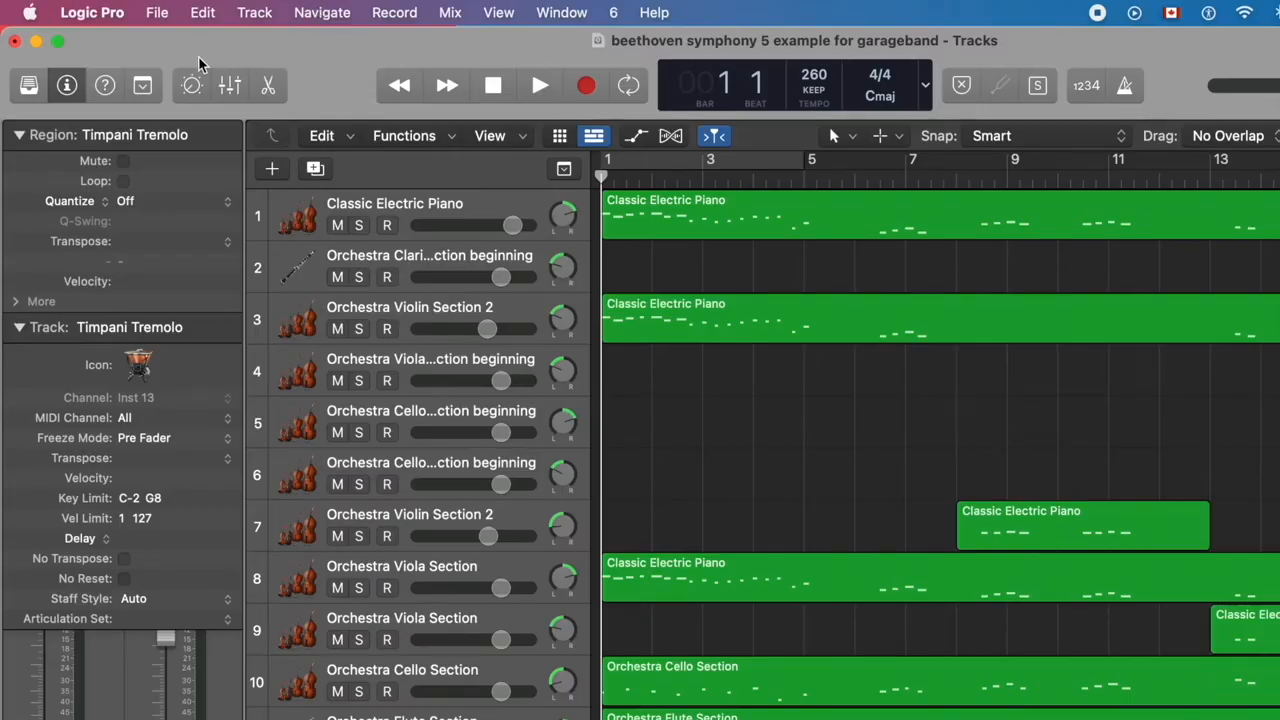
mouse_move(157, 12)
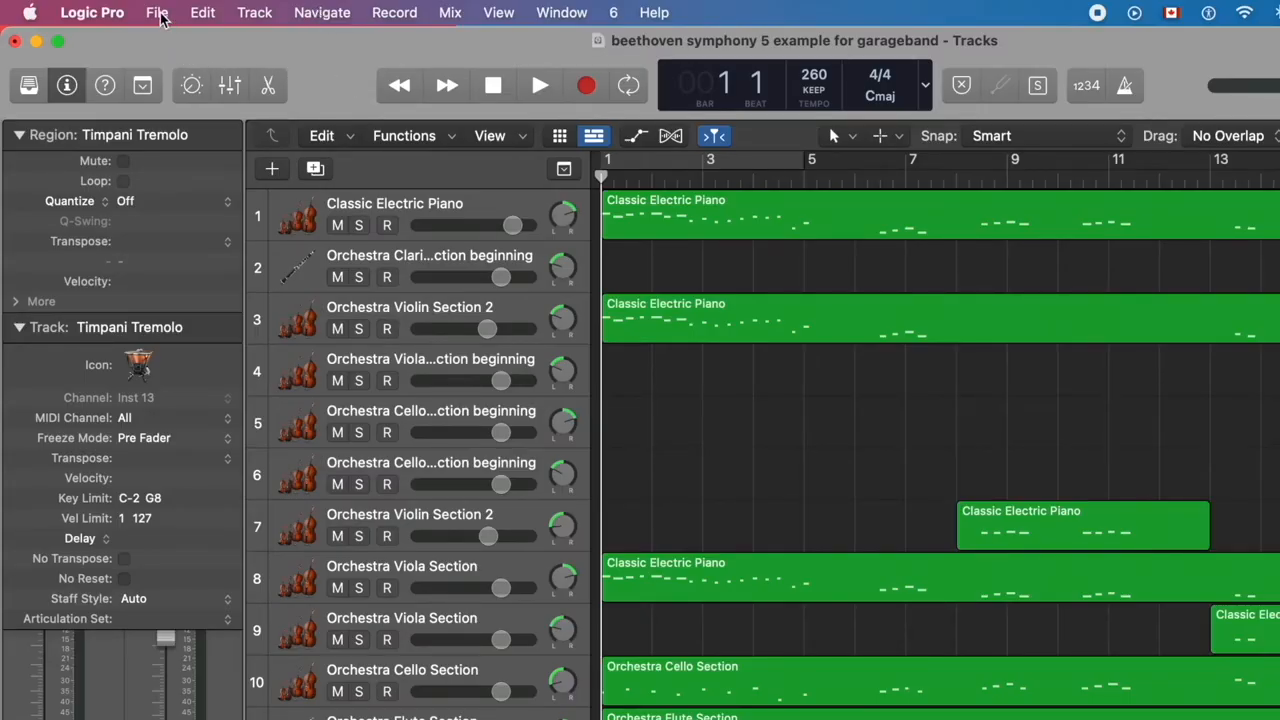
click(157, 12)
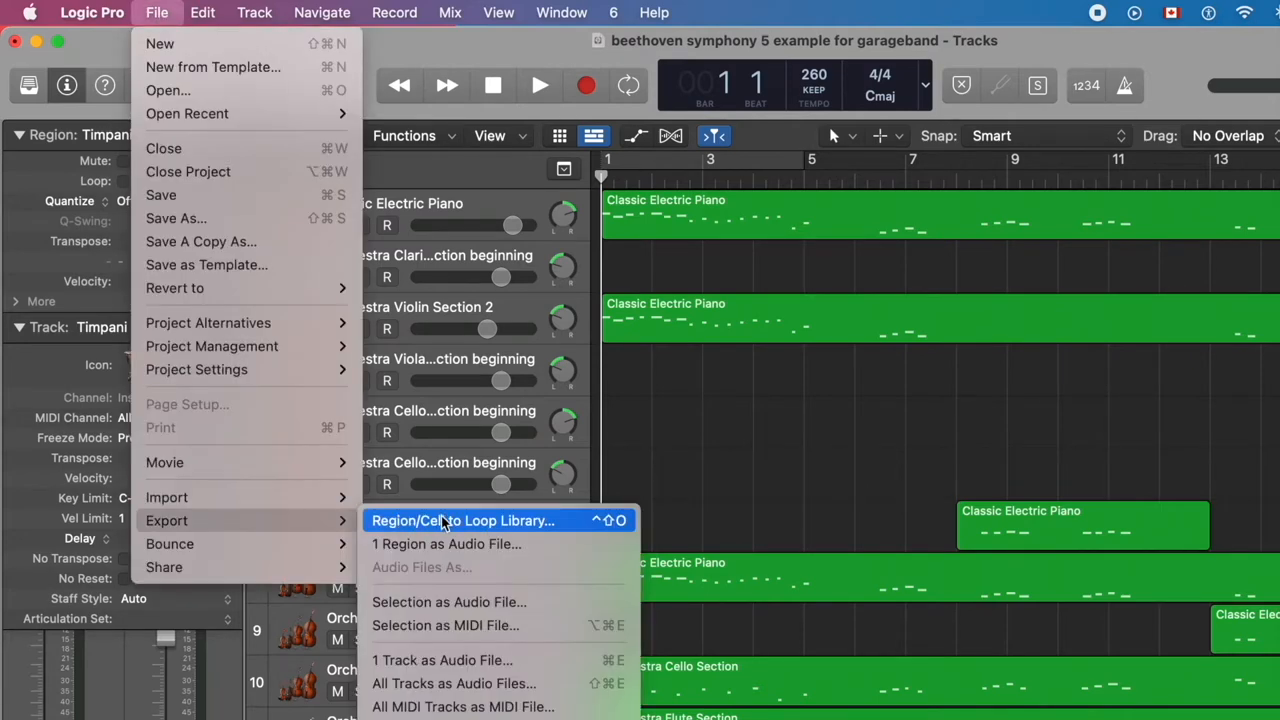
mouse_move(462, 706)
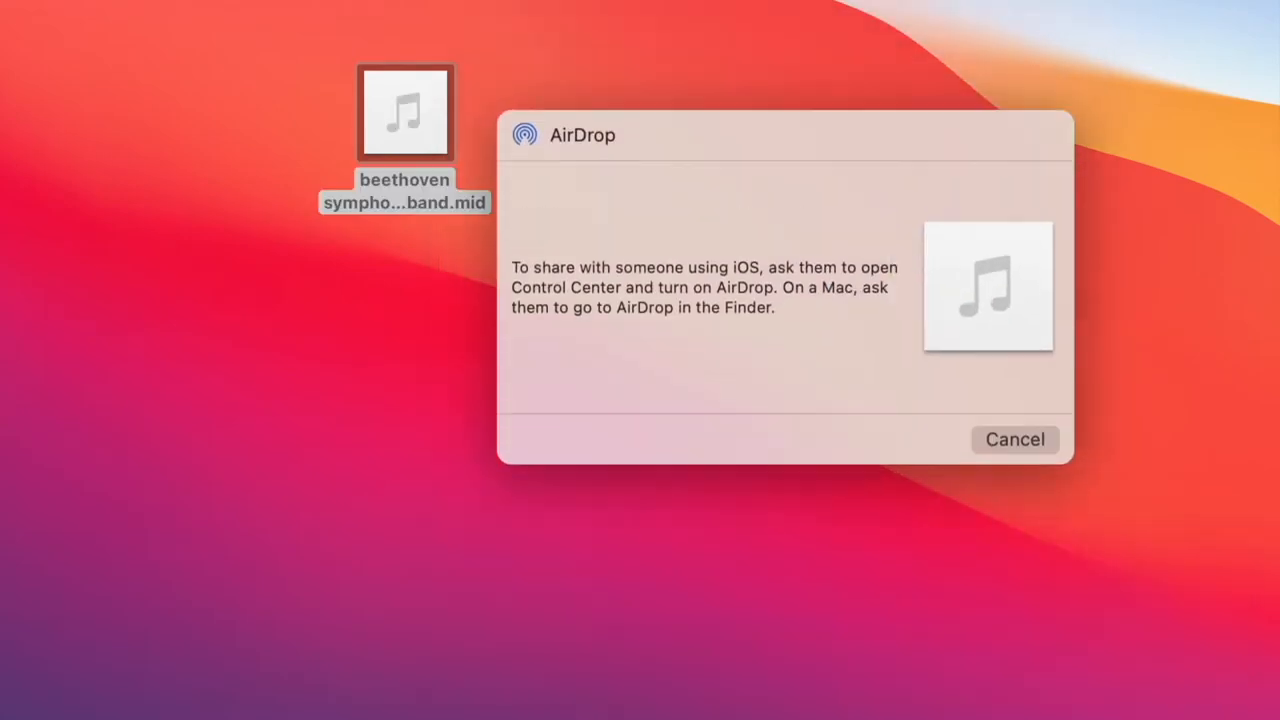
mouse_move(1170, 393)
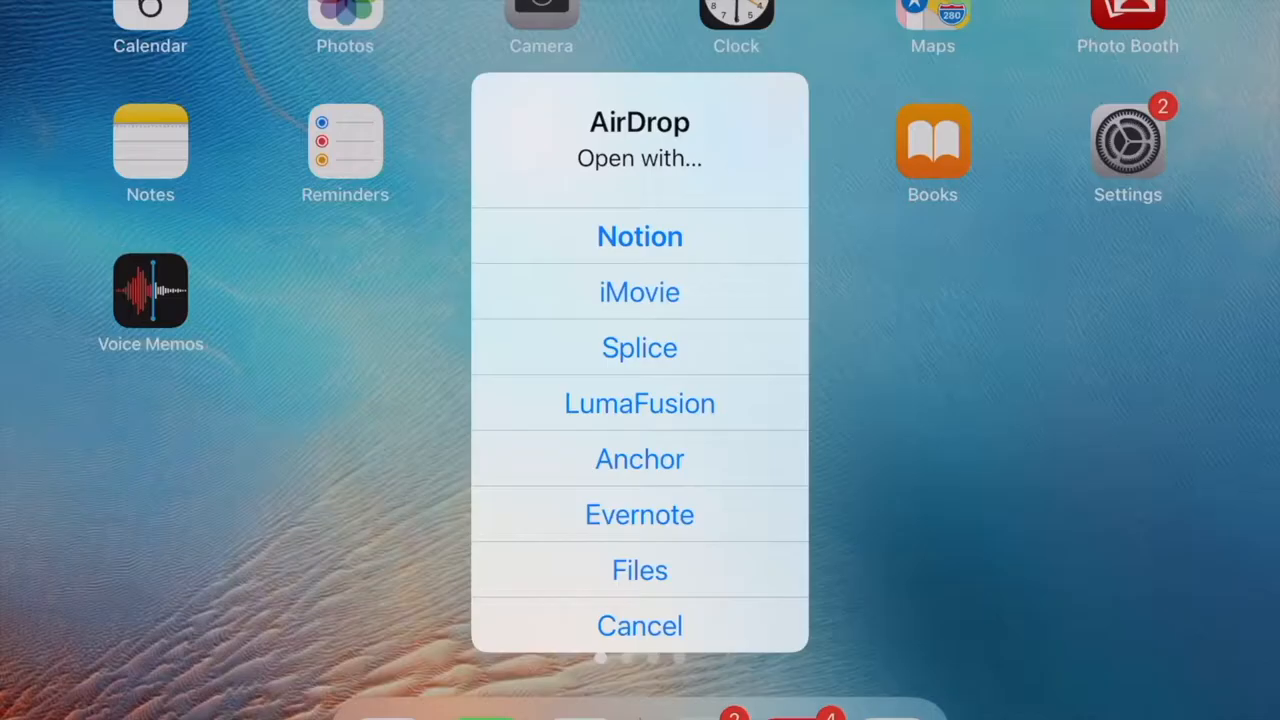
Save the AirDropped Beethoven MIDI file to On My iPad > GarageBand for iOS.
click(639, 625)
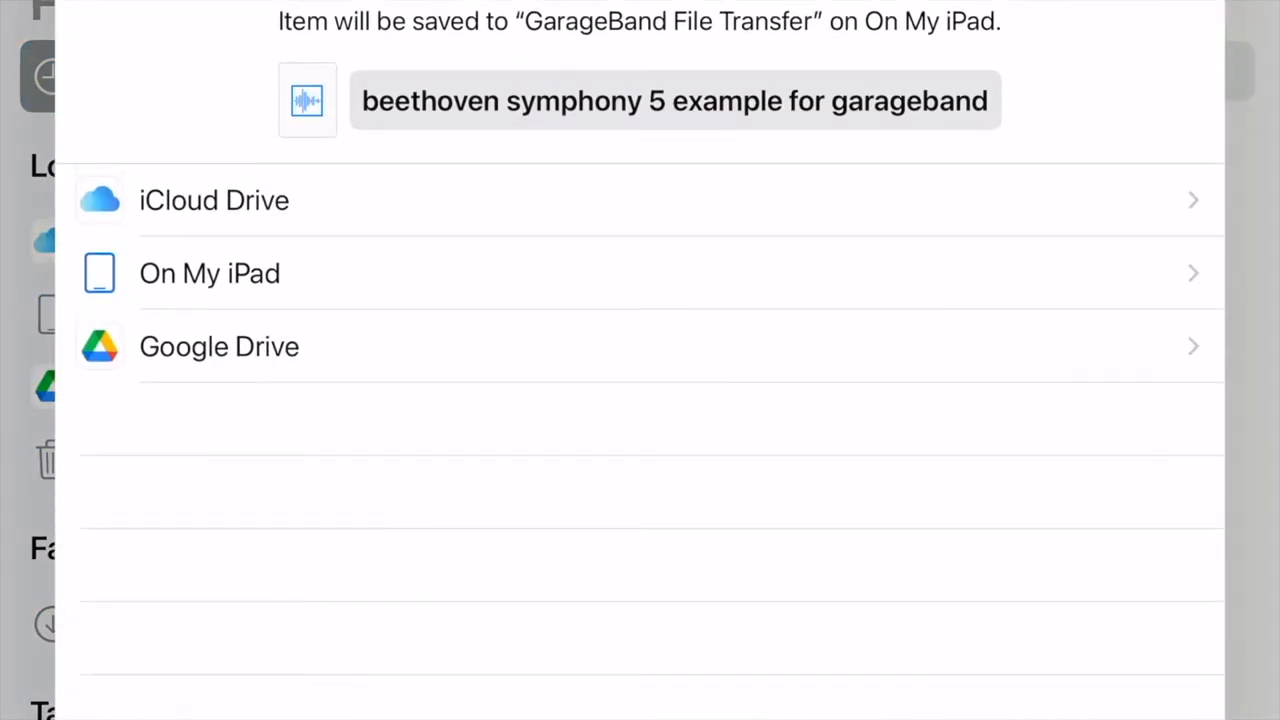
click(210, 273)
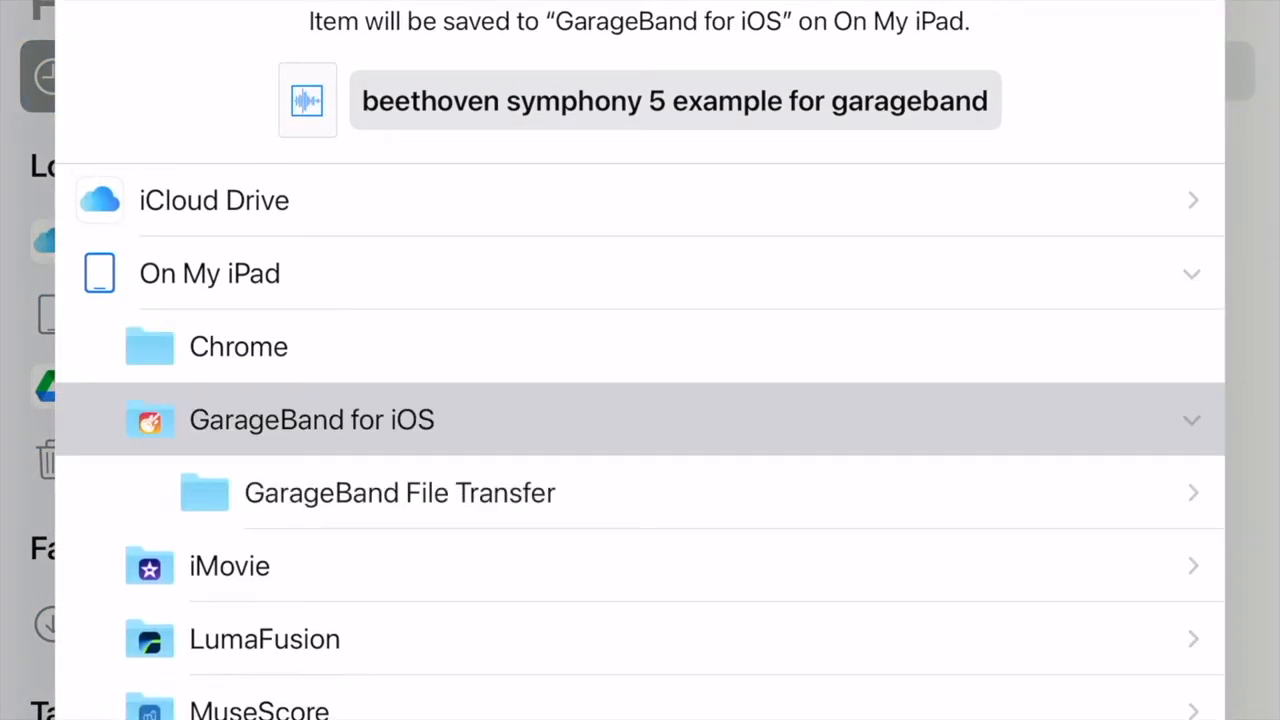
click(399, 492)
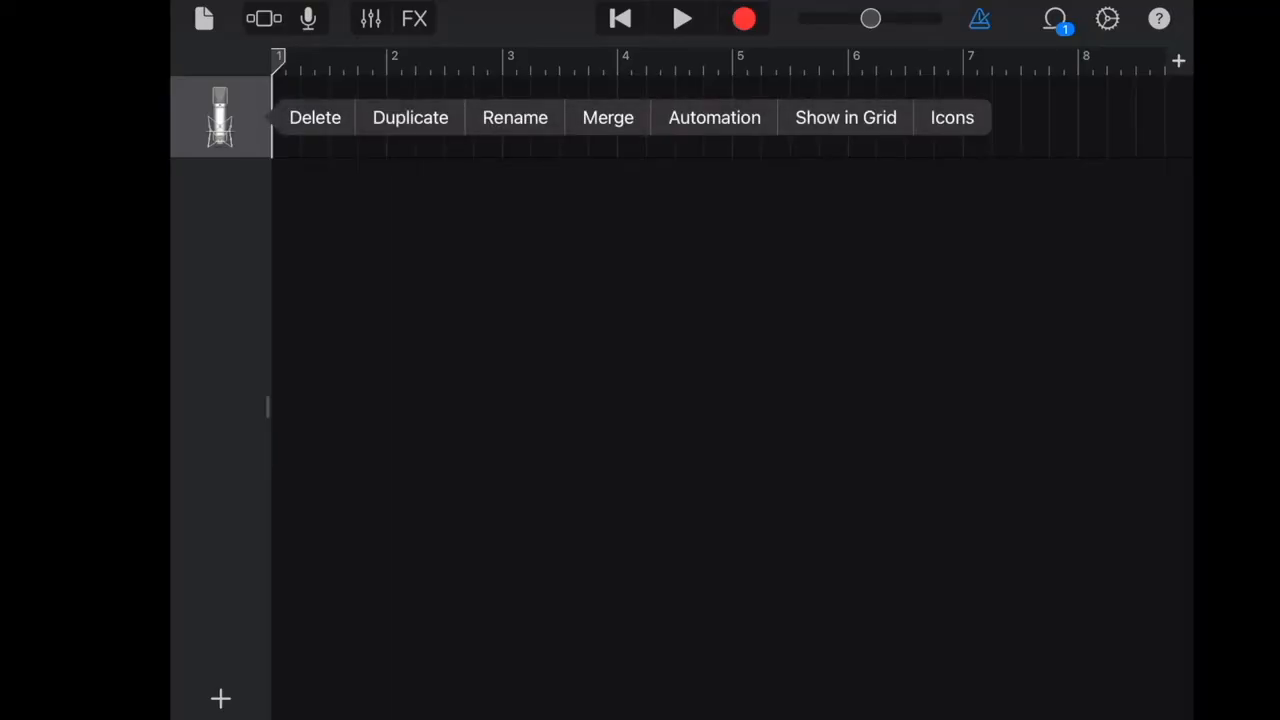
Open the loop browser to bring the Beethoven MIDI file into the empty song.
click(1055, 18)
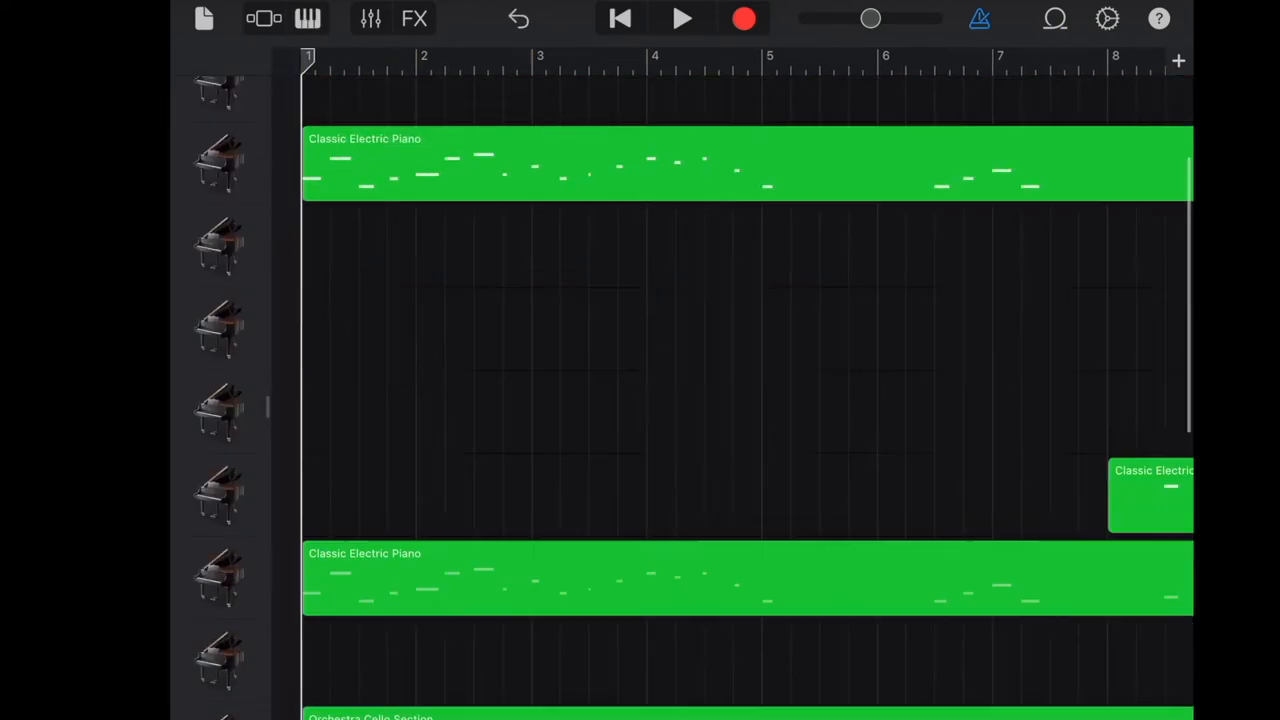
Scroll the imported tracks to show their Classical Grand names, mute, solo and volume controls.
scroll(down, 3)
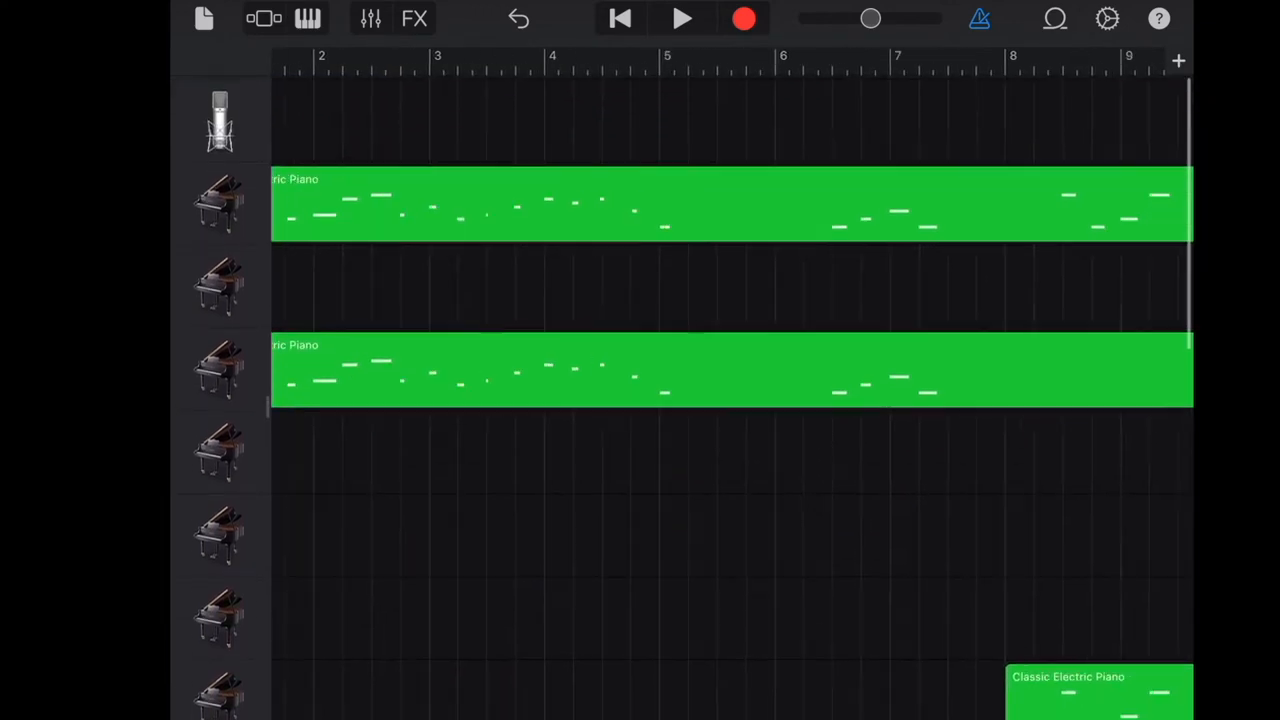
scroll(right, 3)
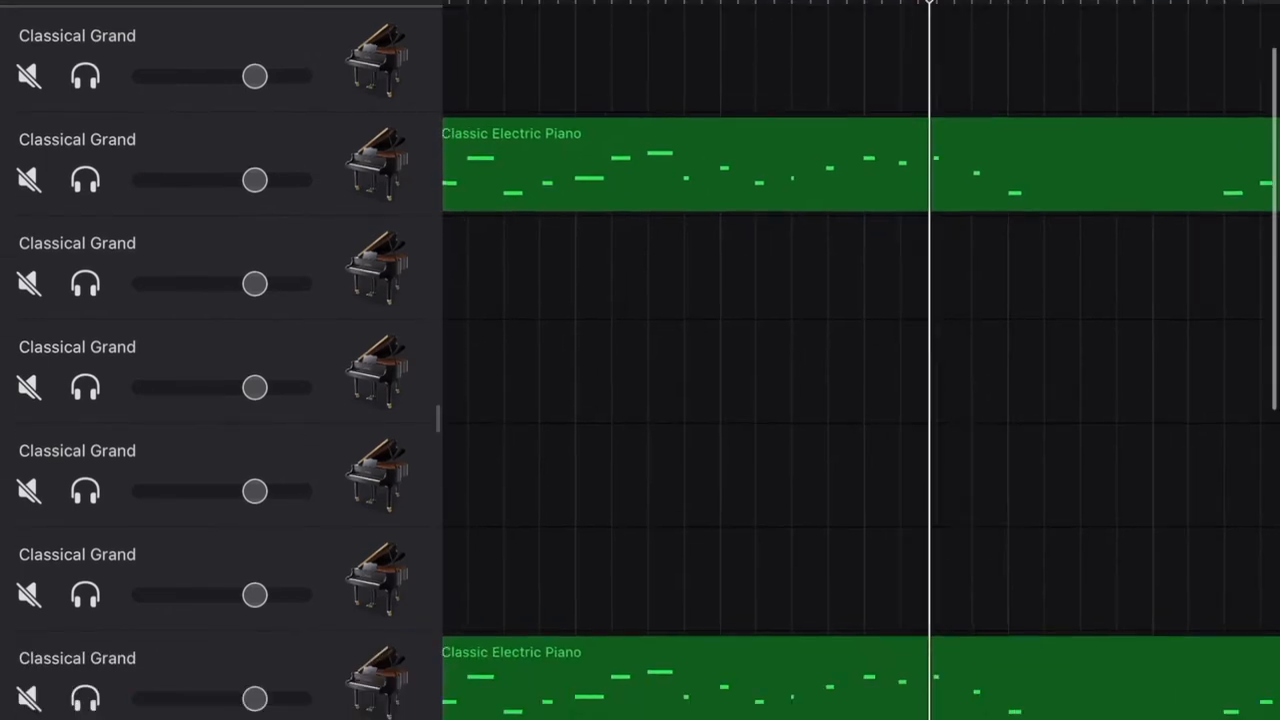
Scroll down the track list to reach a Classical Grand track's volume, pan and EQ controls.
scroll(down, 3)
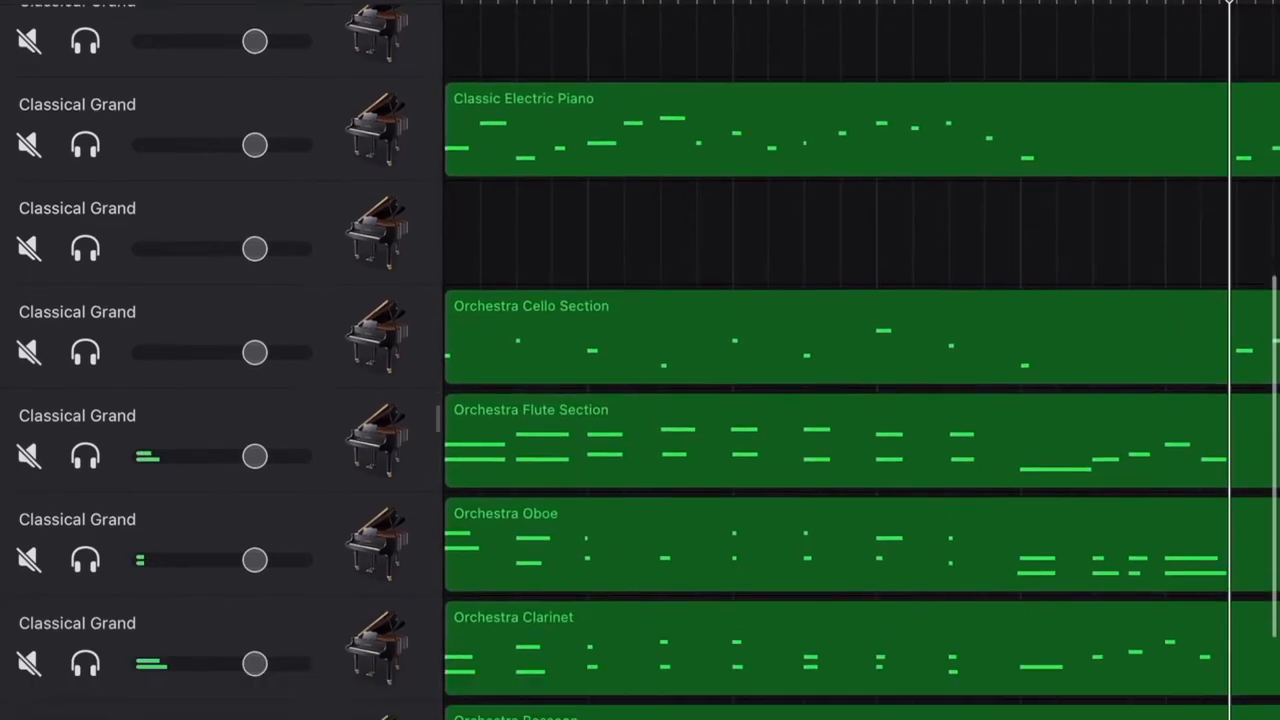
scroll(down, 3)
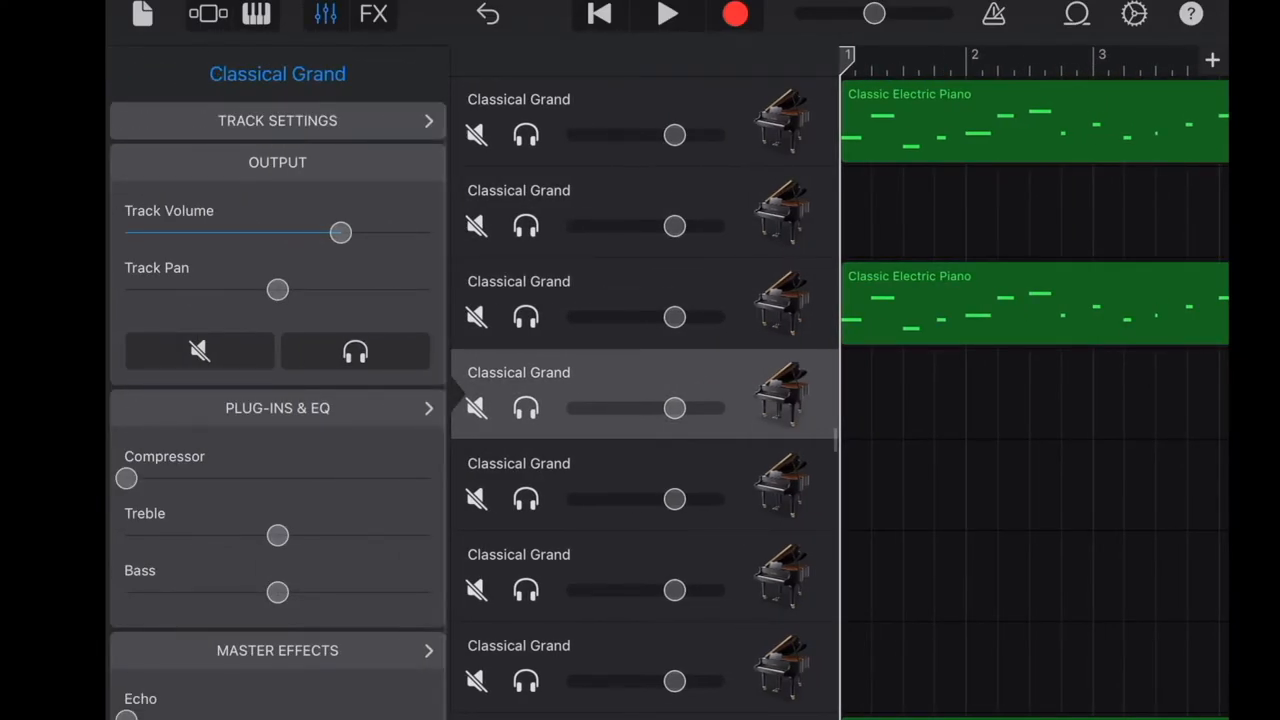
View the track's Octaves and Semitones transposition, then close Track Controls.
click(277, 120)
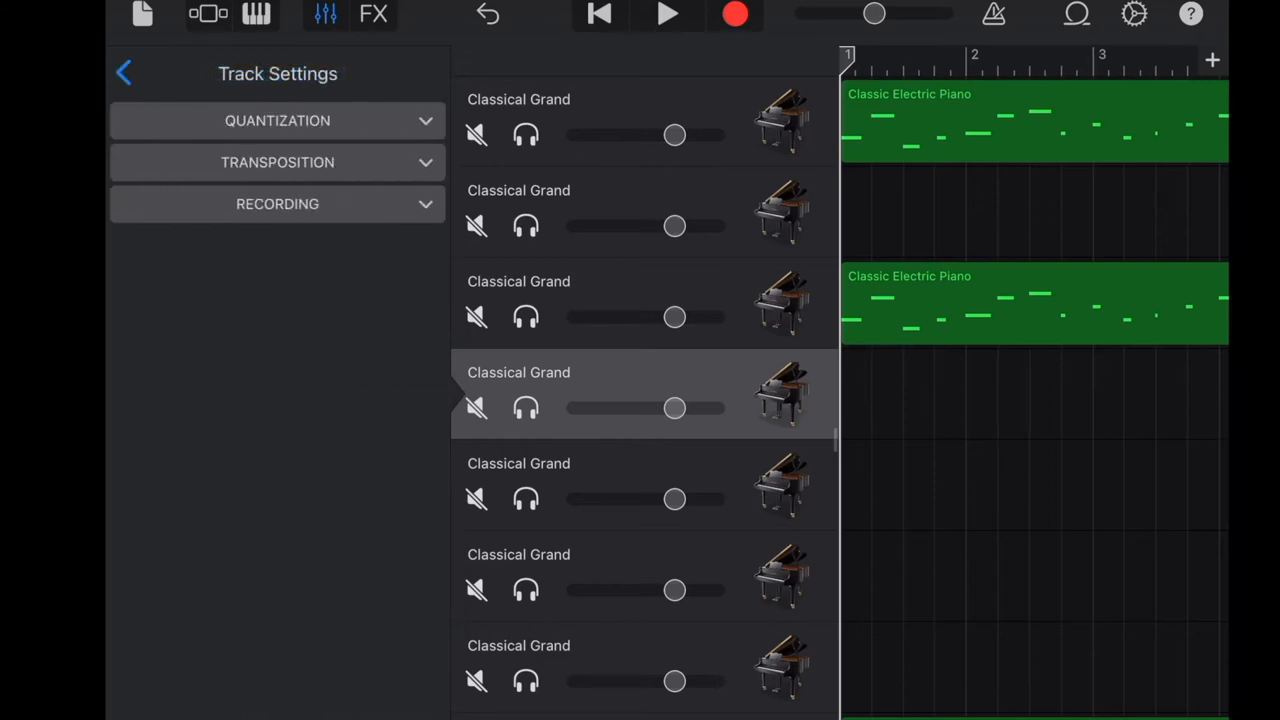
click(277, 162)
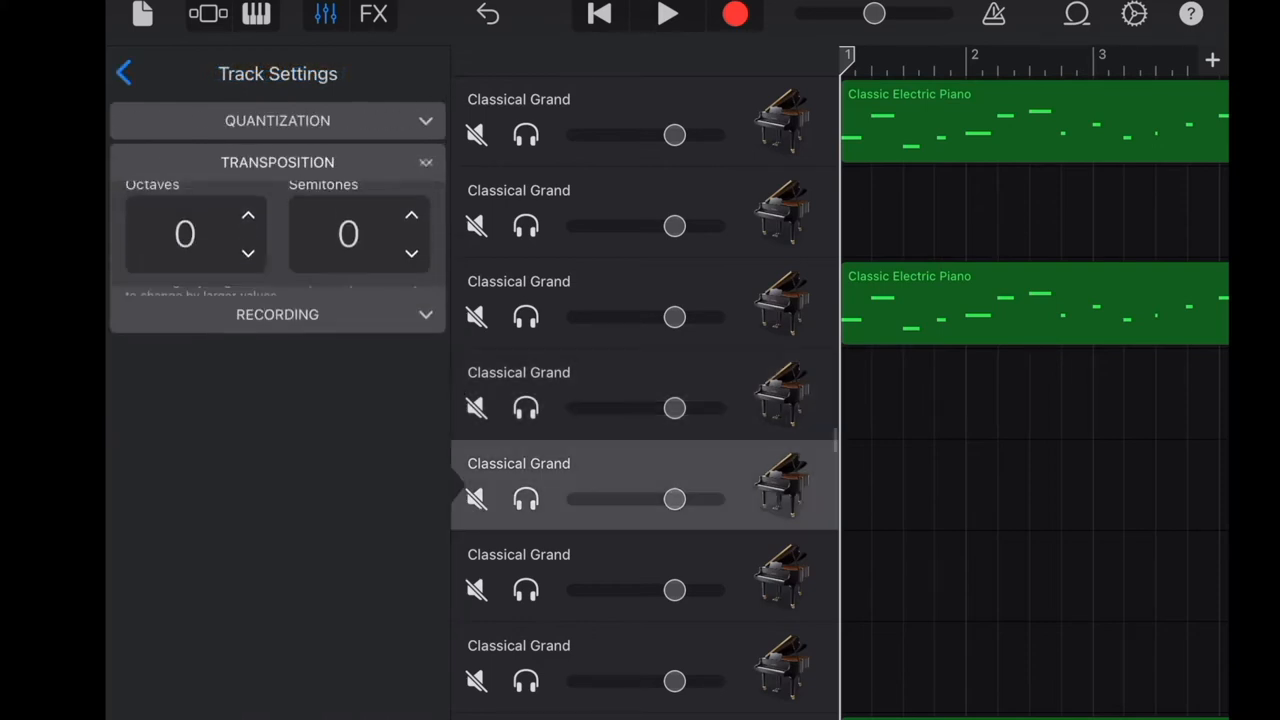
click(247, 266)
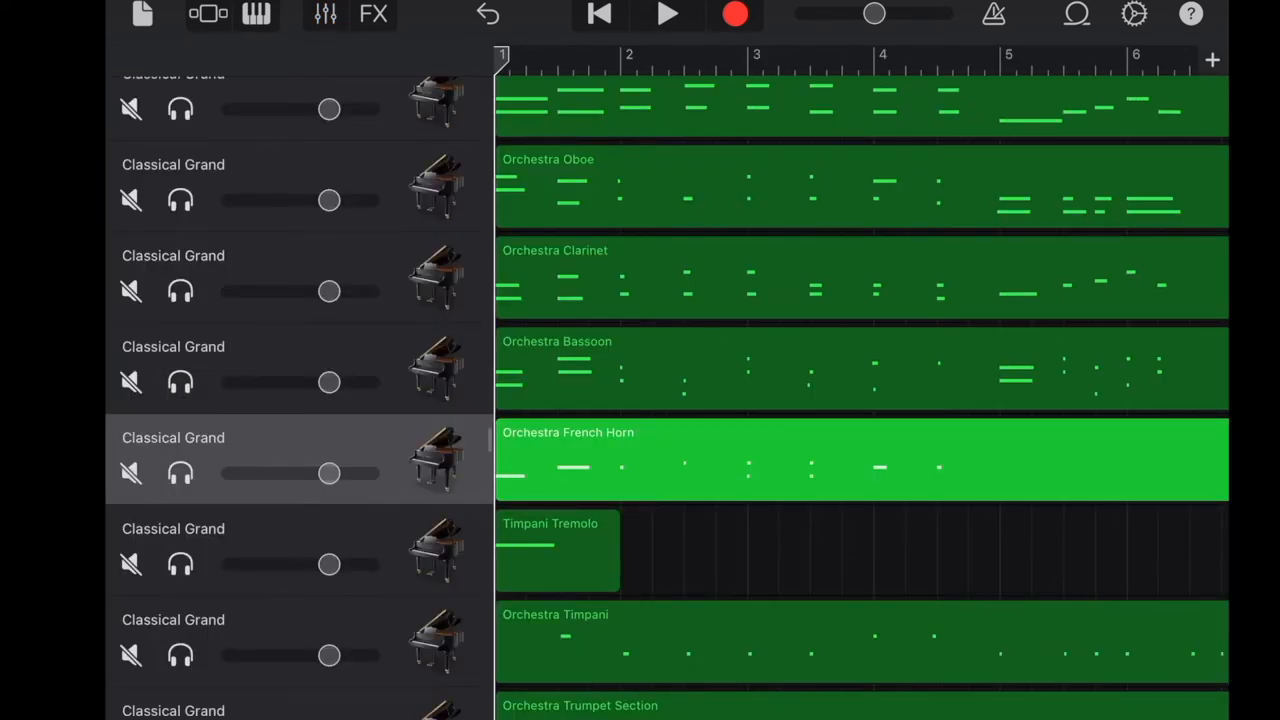
Play the orchestral arrangement and scroll right through the playing regions.
click(668, 14)
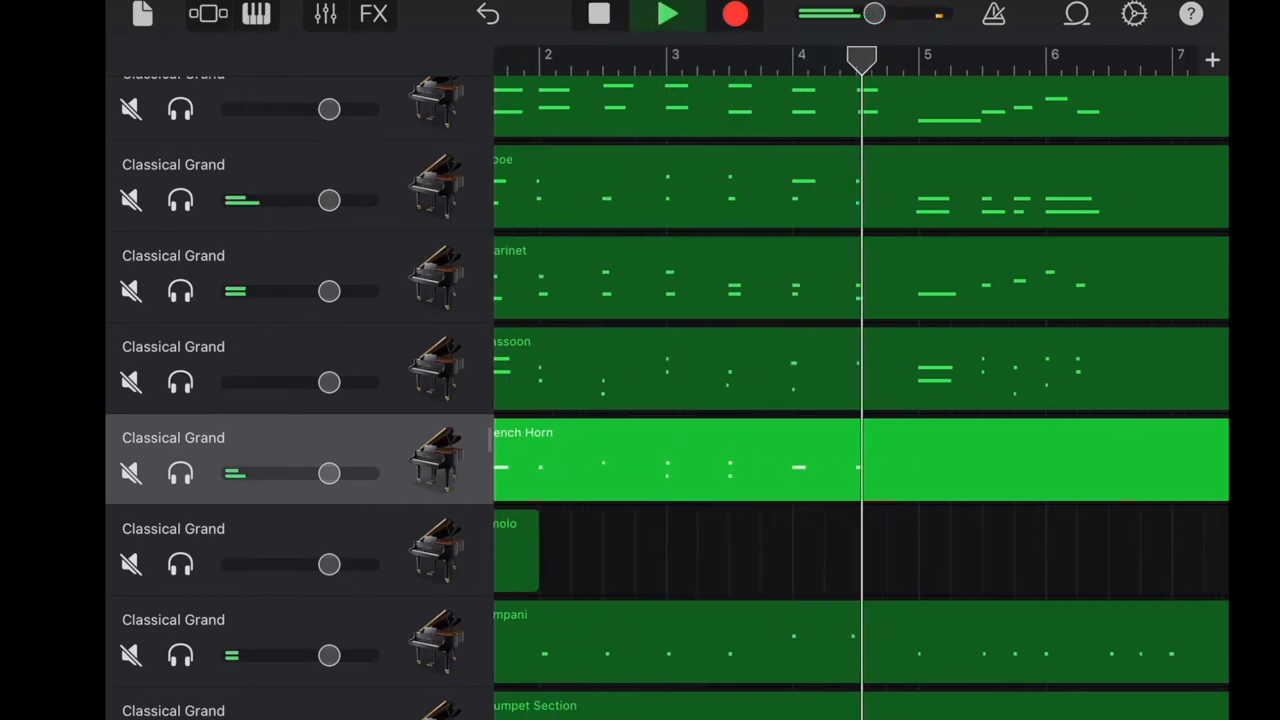
scroll(right, 3)
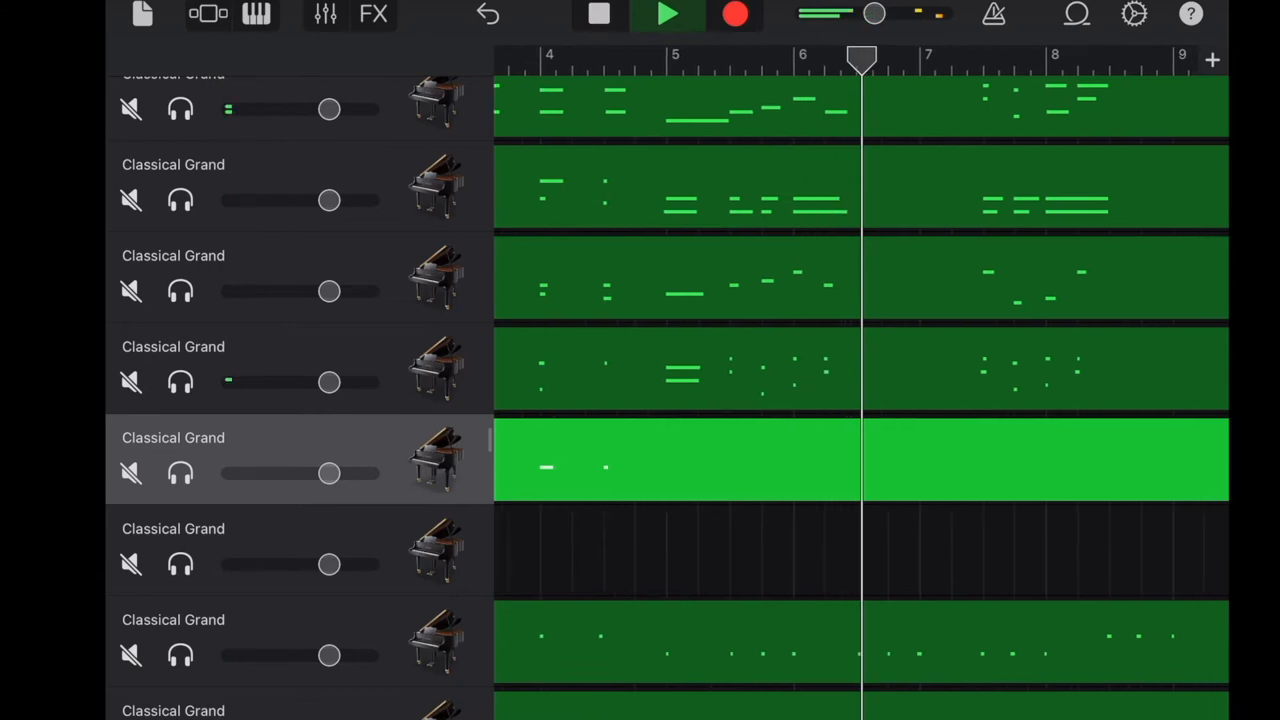
scroll(right, 3)
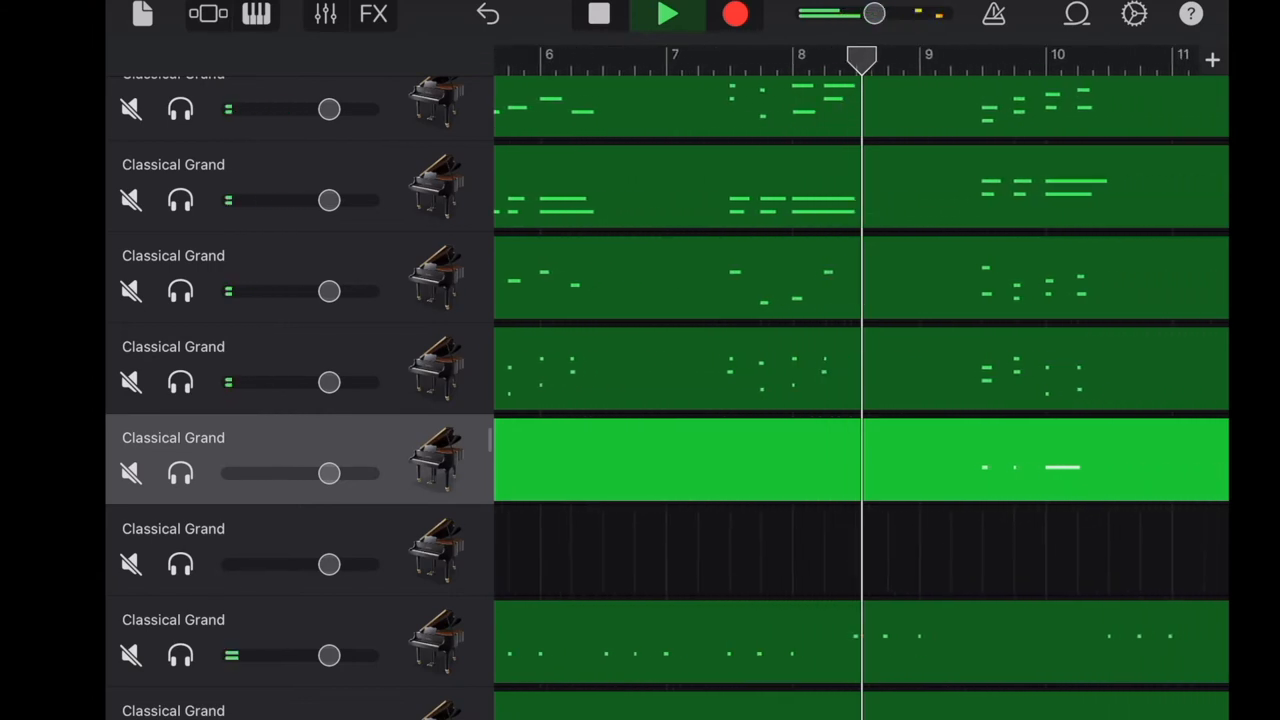
scroll(right, 3)
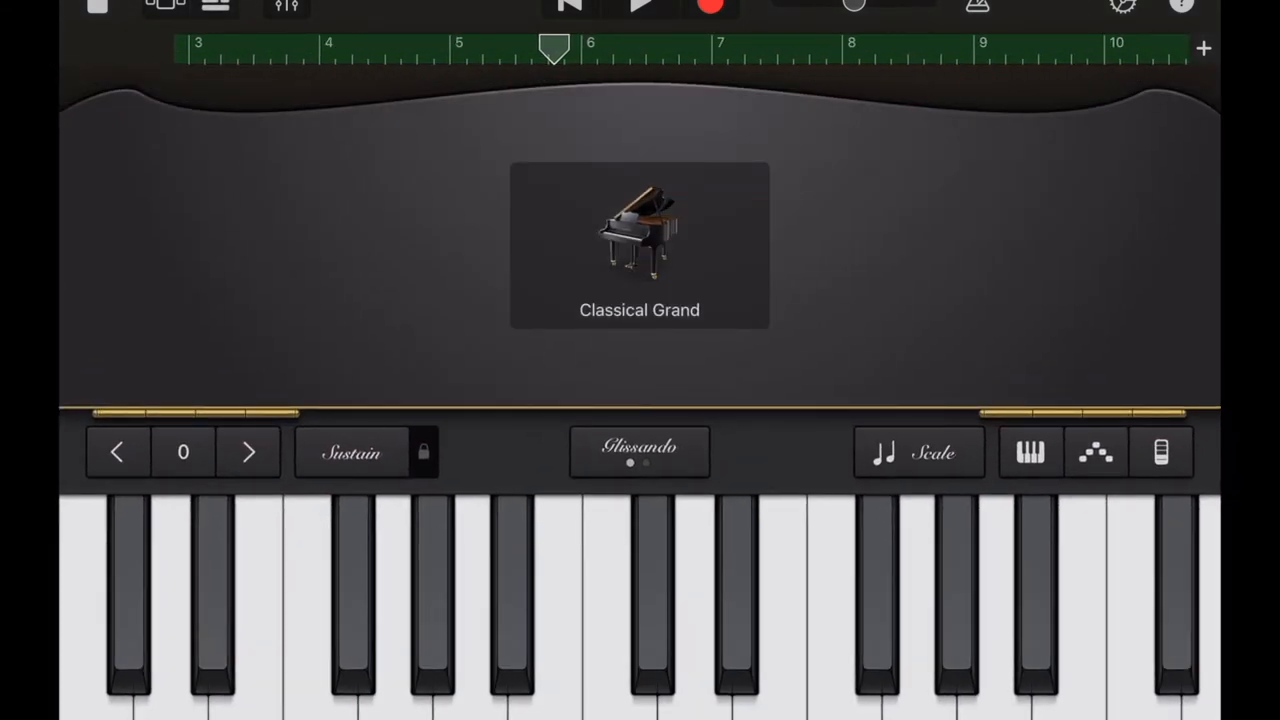
Switch the Classical Grand track's sound to French Horn from the Other category.
click(639, 246)
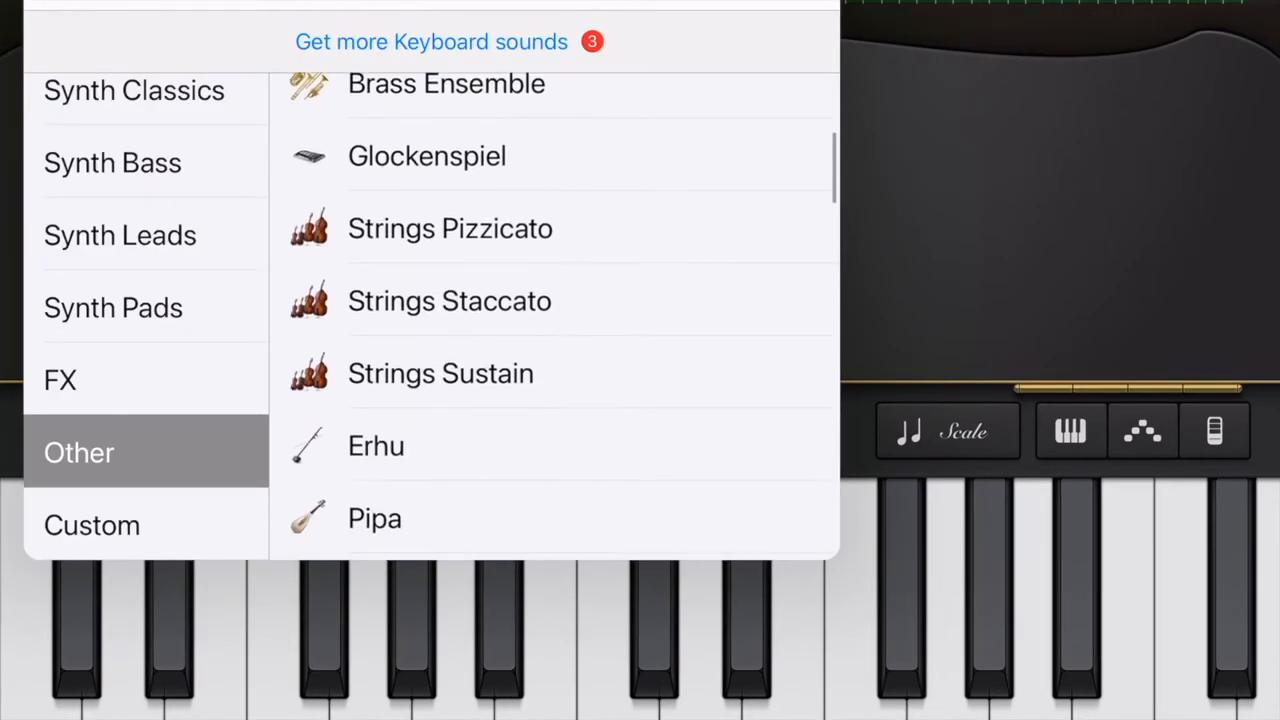
click(440, 373)
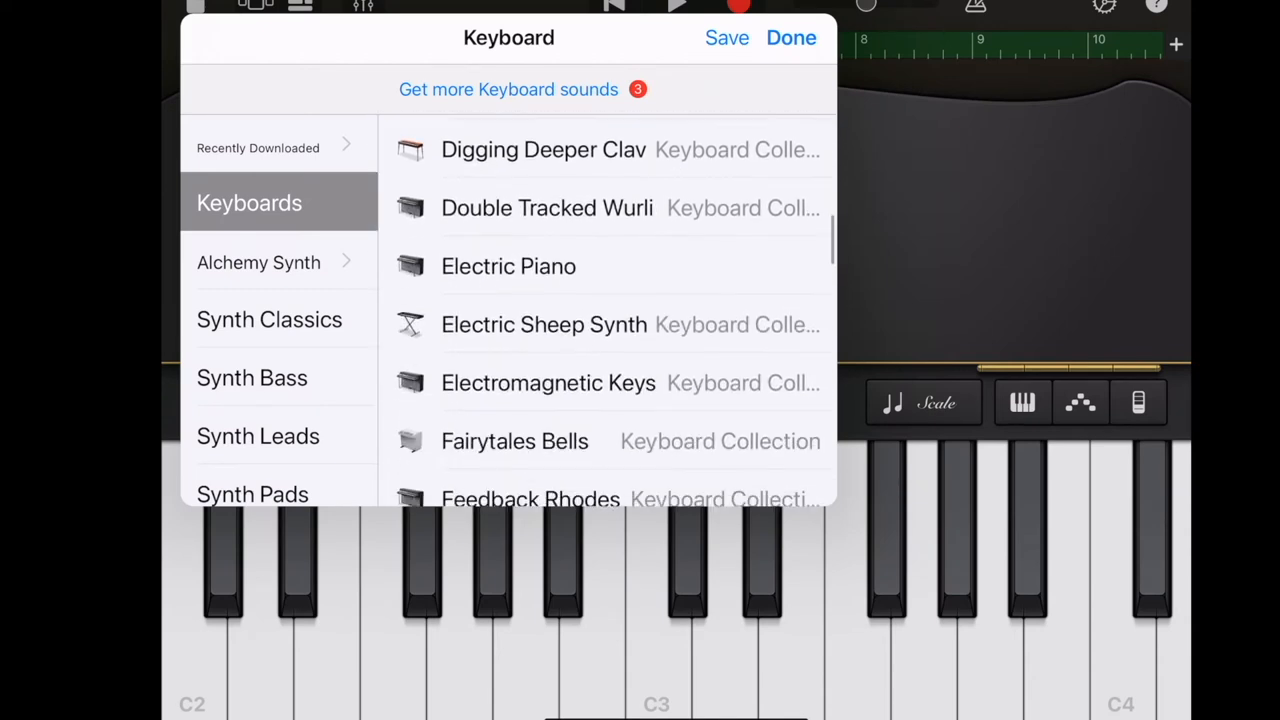
scroll(down, 3)
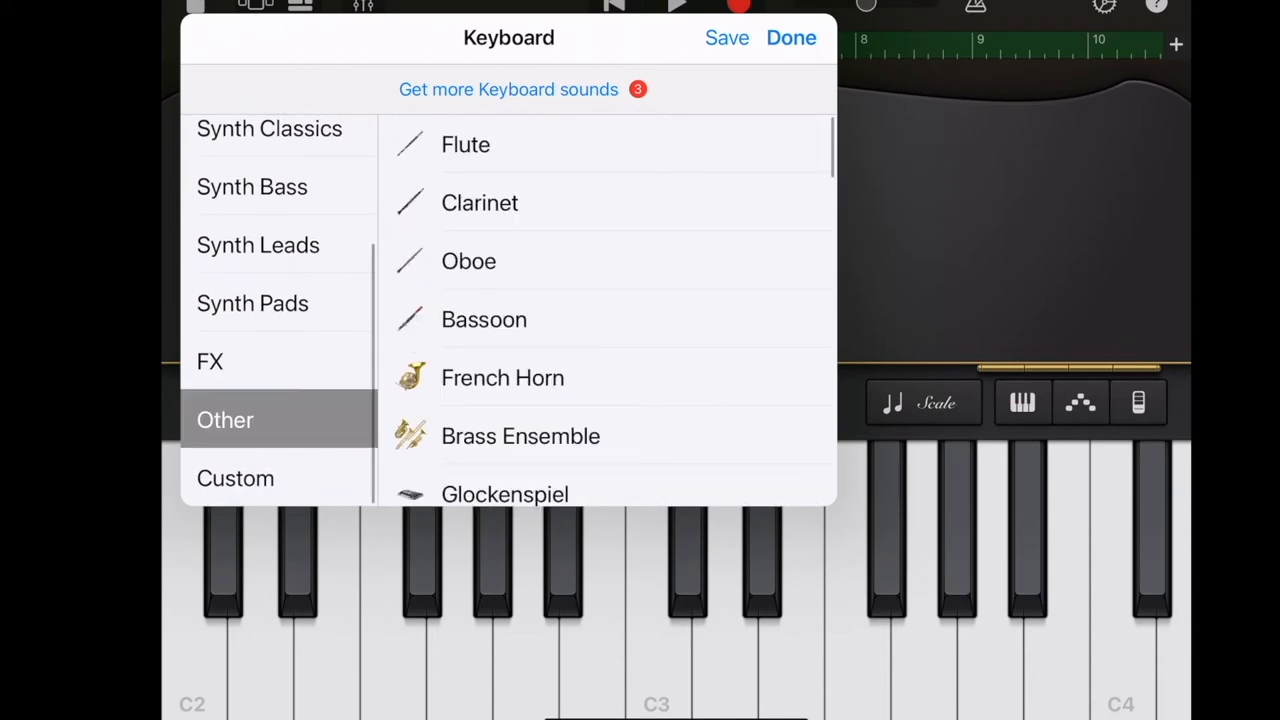
click(502, 377)
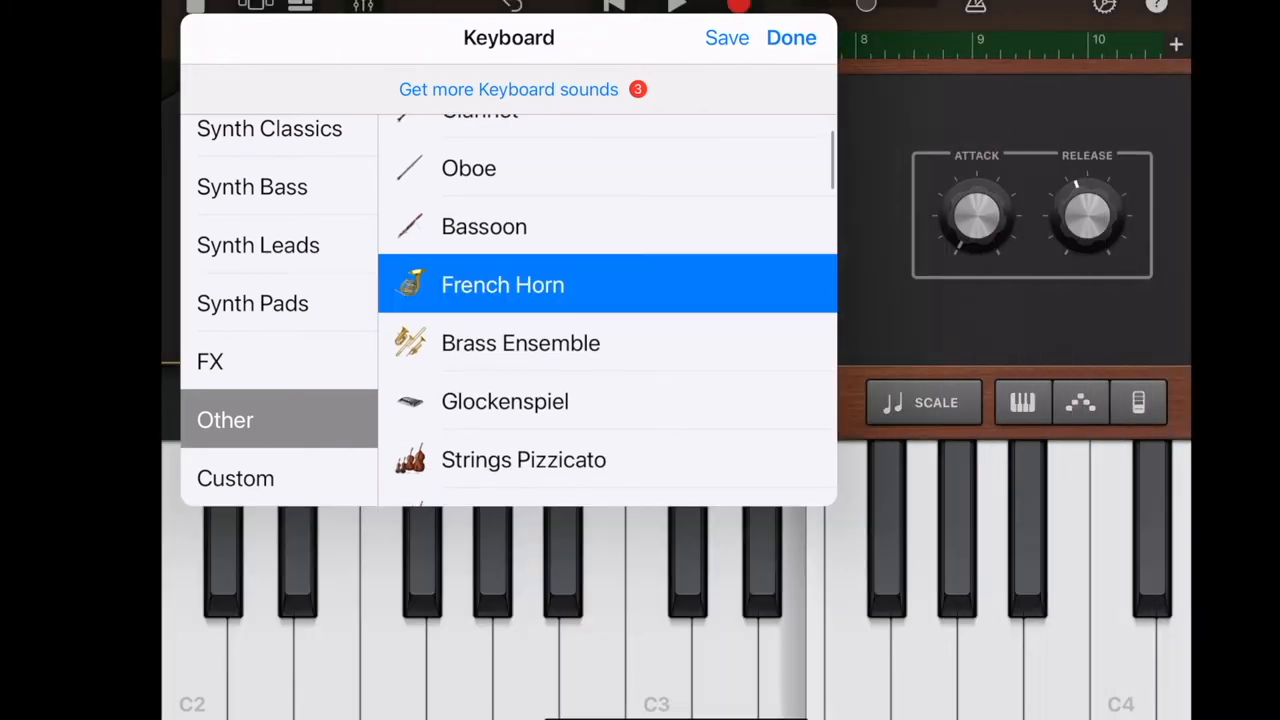
click(791, 37)
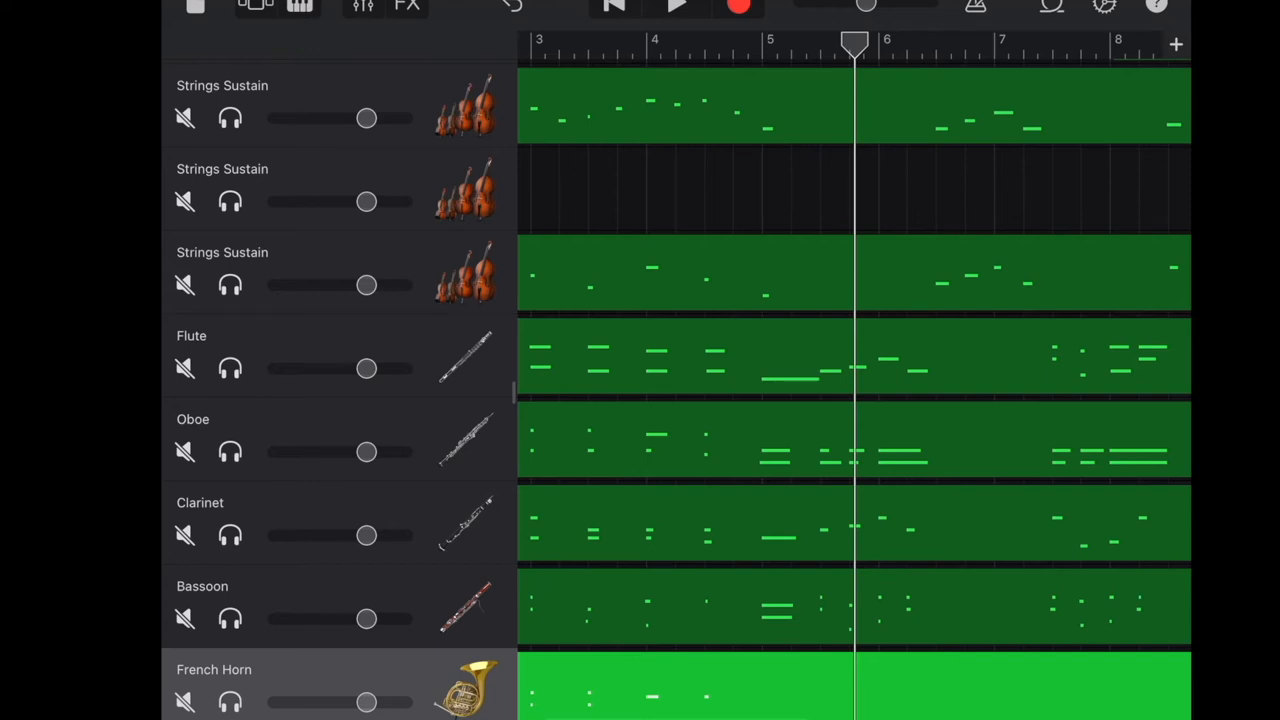
scroll(down, 3)
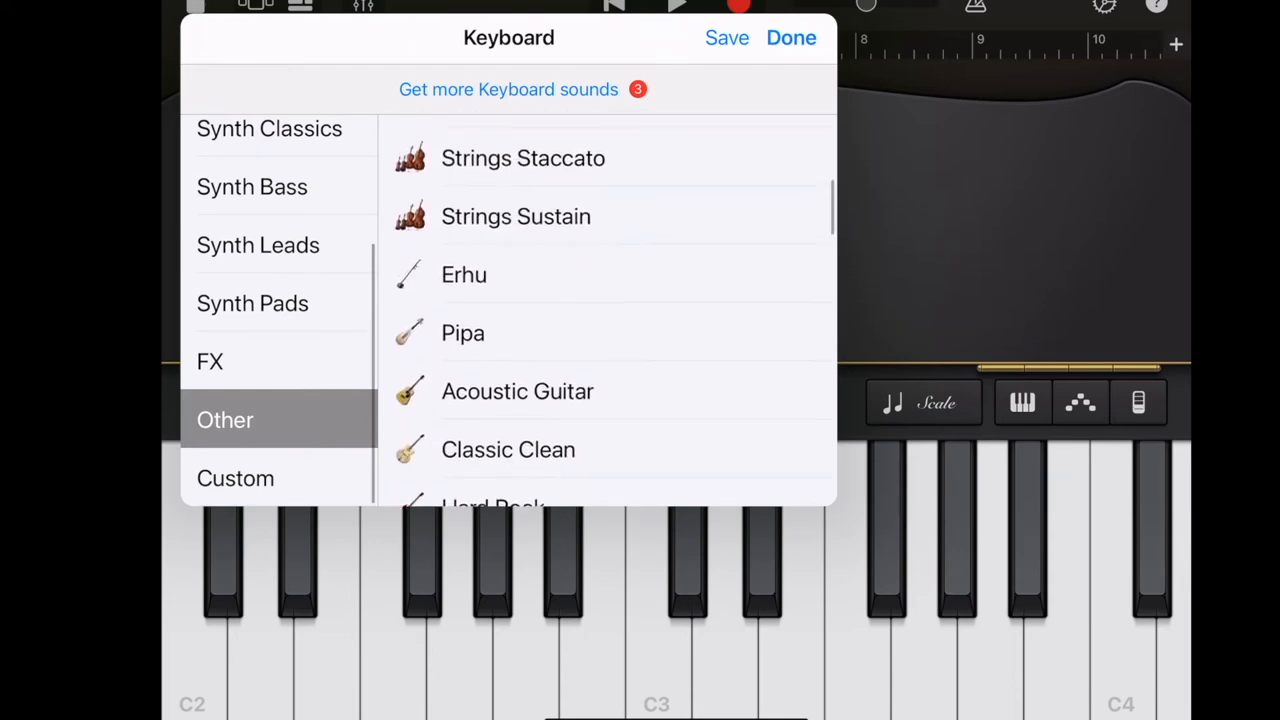
Choose the Upright bass sound for the next Classical Grand track and confirm.
click(478, 361)
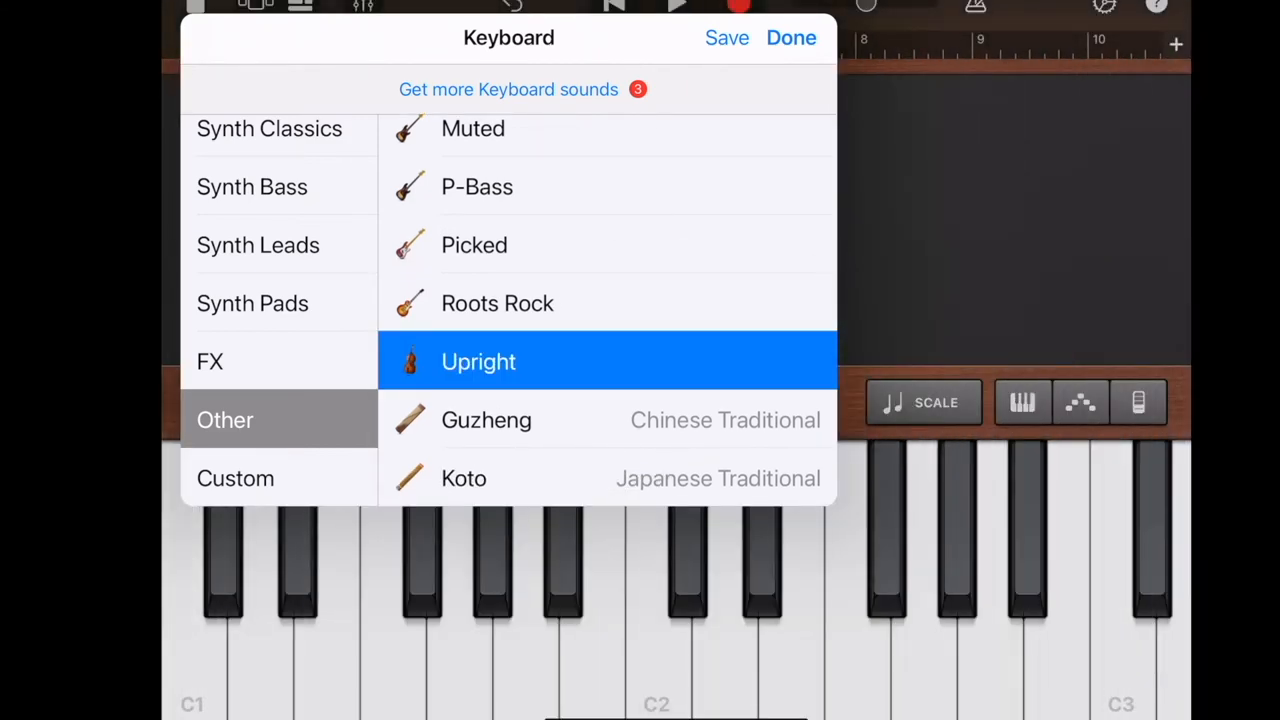
click(791, 37)
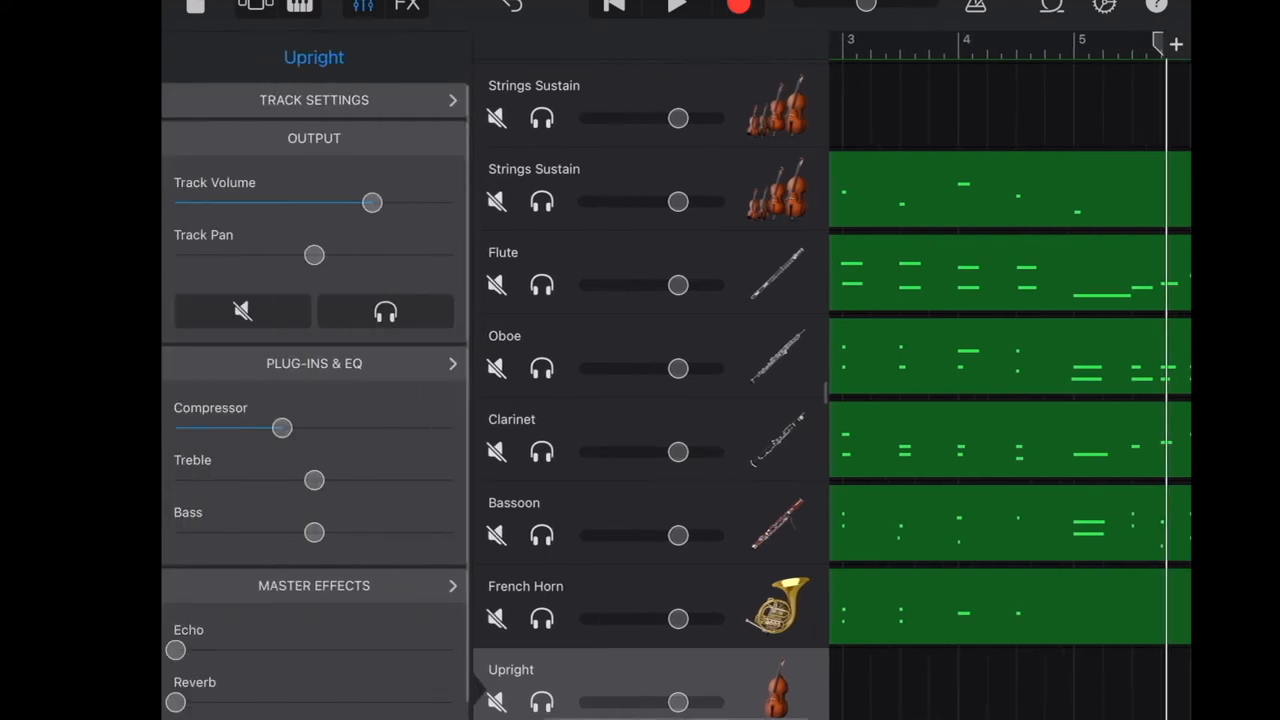
Swipe away the Upright track's output settings and scroll down the full track list.
drag(314, 532, 452, 532)
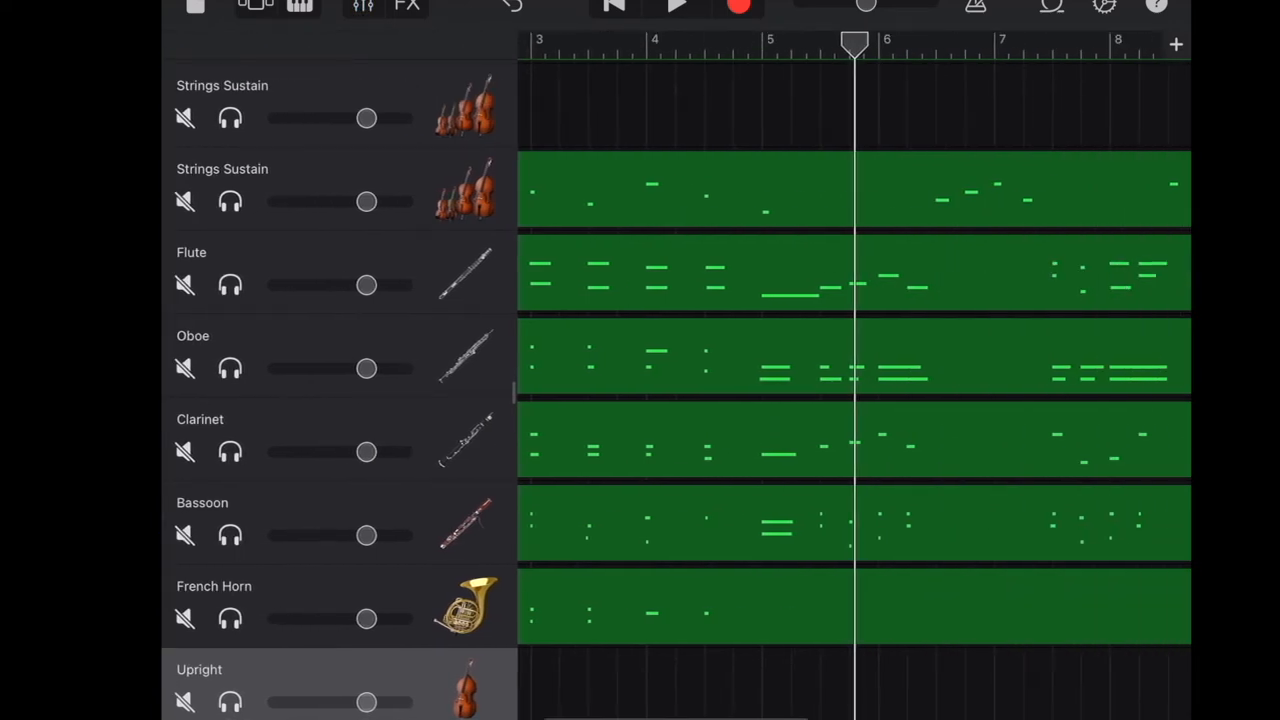
scroll(down, 3)
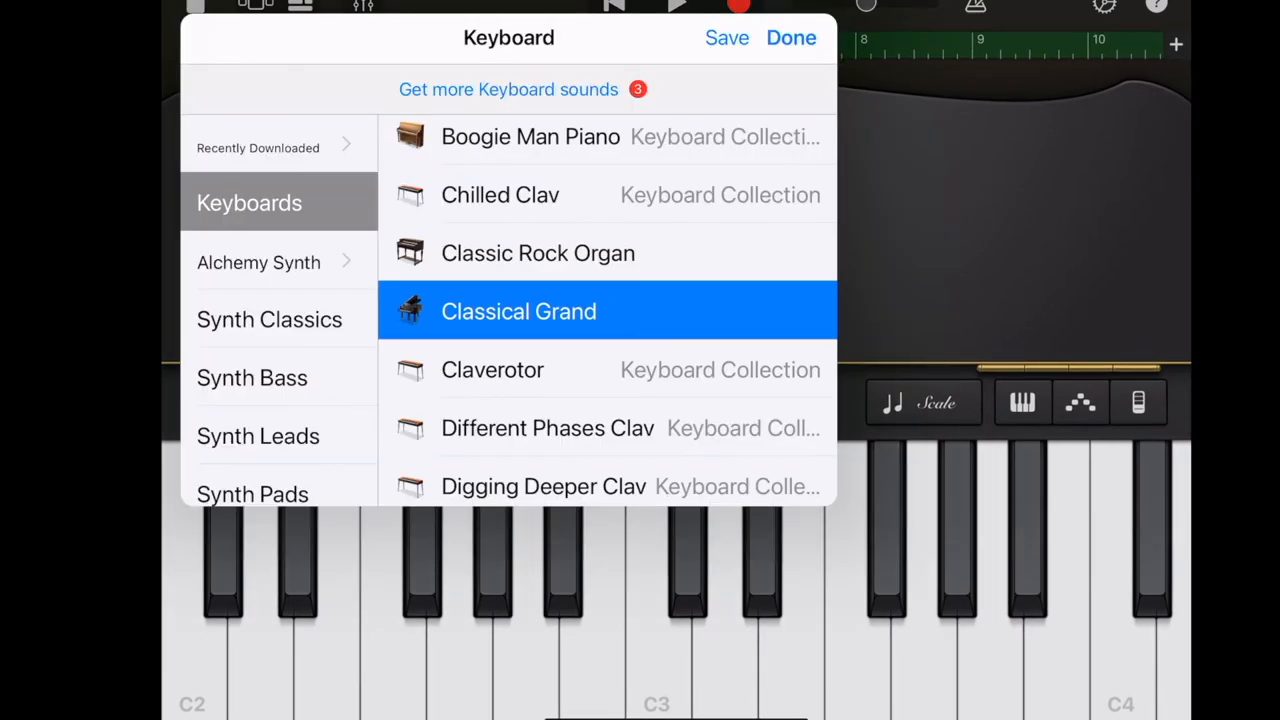
Assign the Upright bass sound from the Other category to the next Classical Grand track.
click(225, 419)
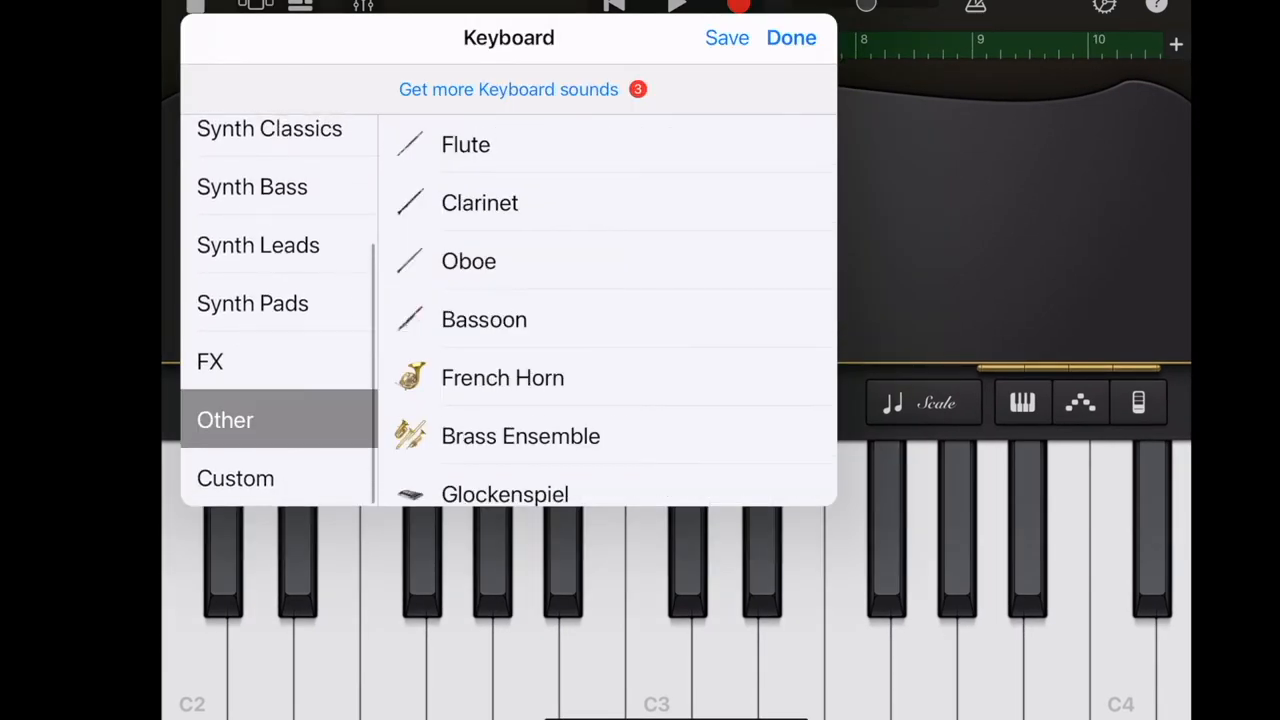
scroll(up, 3)
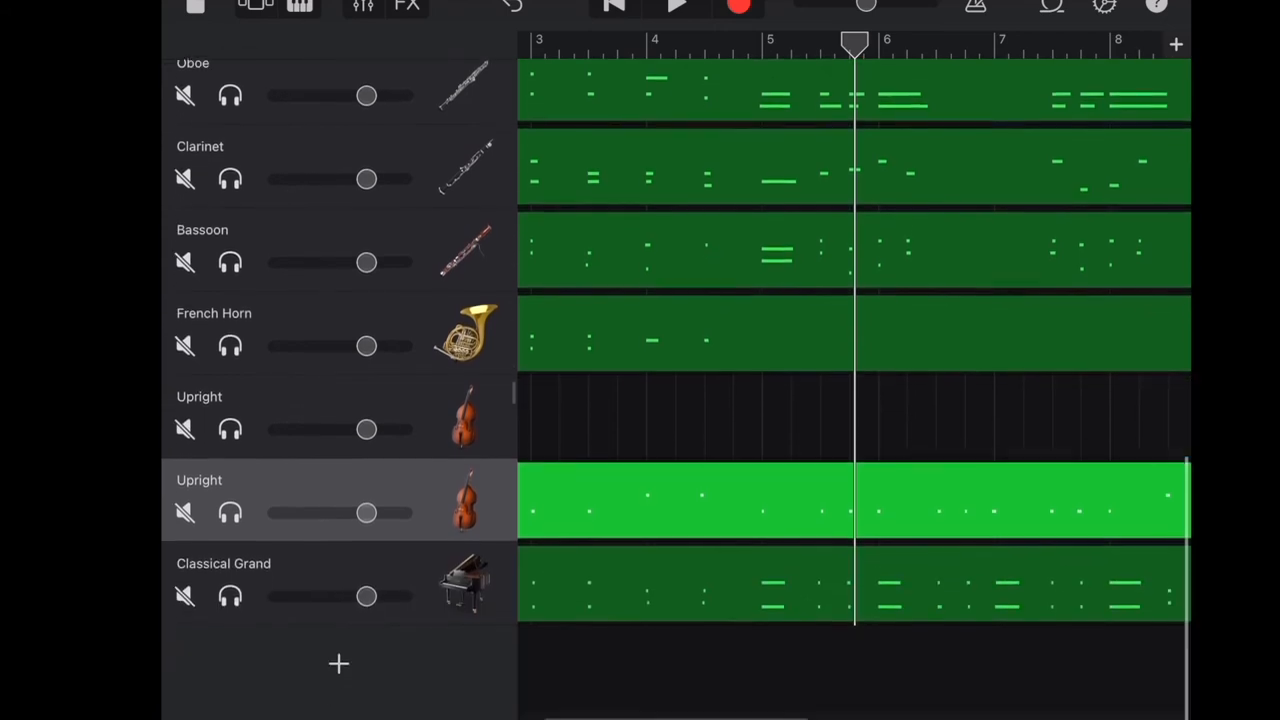
Switch the last Classical Grand track to Brass Ensemble, play back, and lower its Track Volume.
scroll(up, 3)
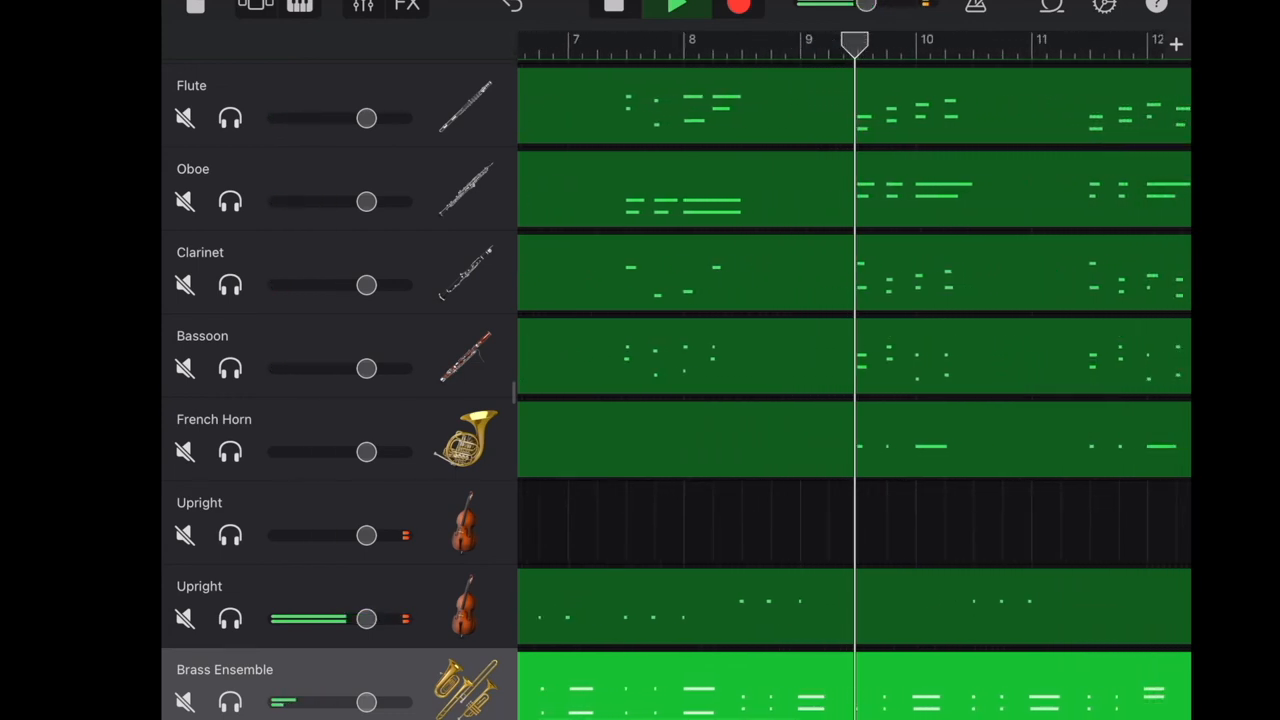
scroll(right, 3)
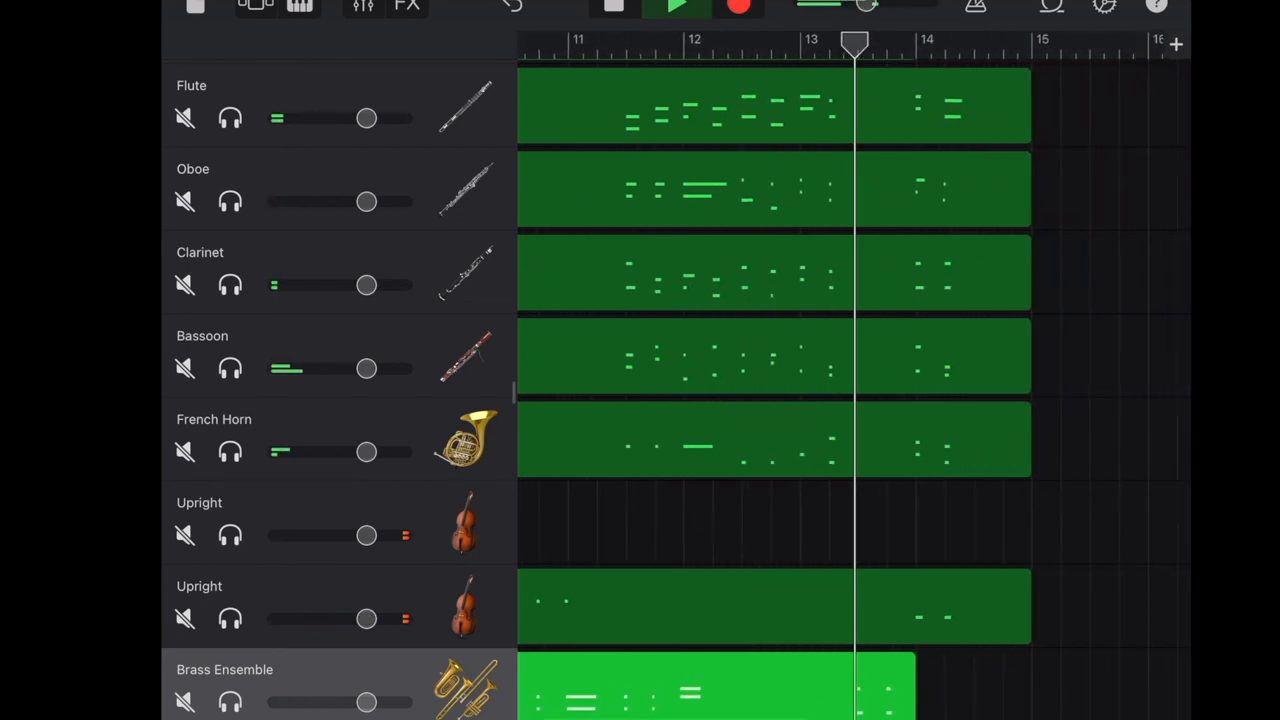
click(1095, 17)
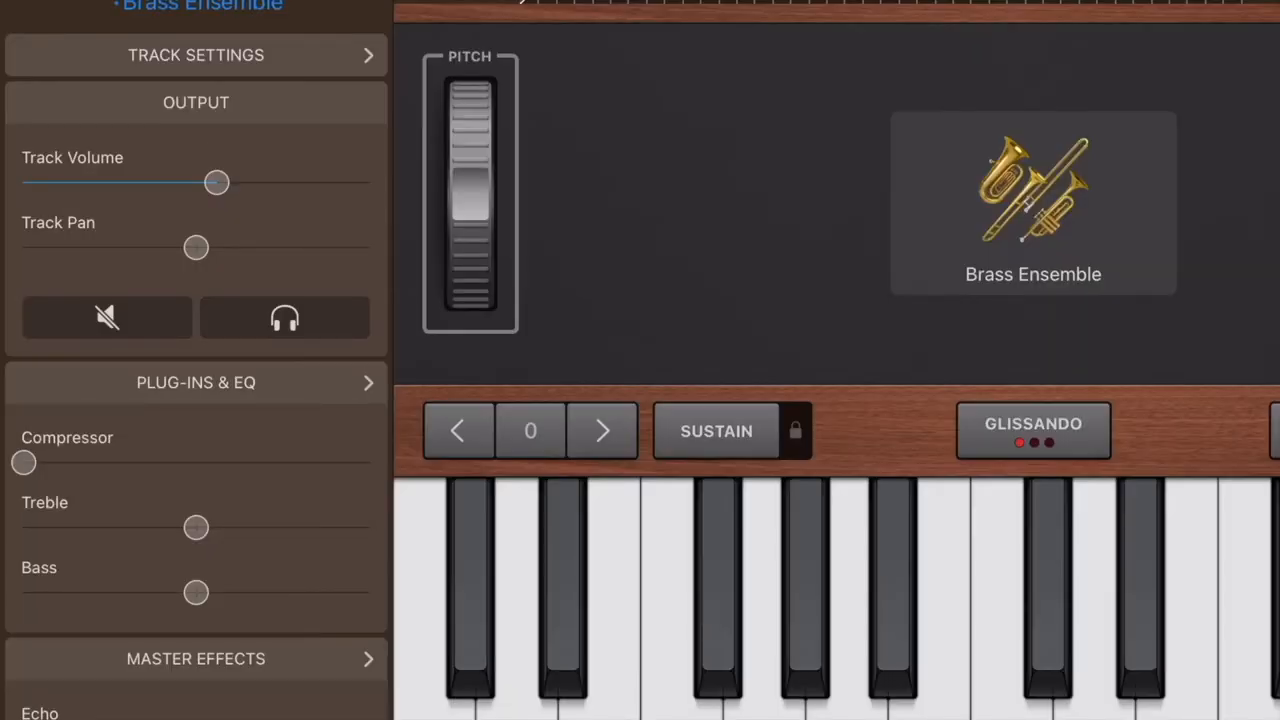
drag(217, 182, 52, 182)
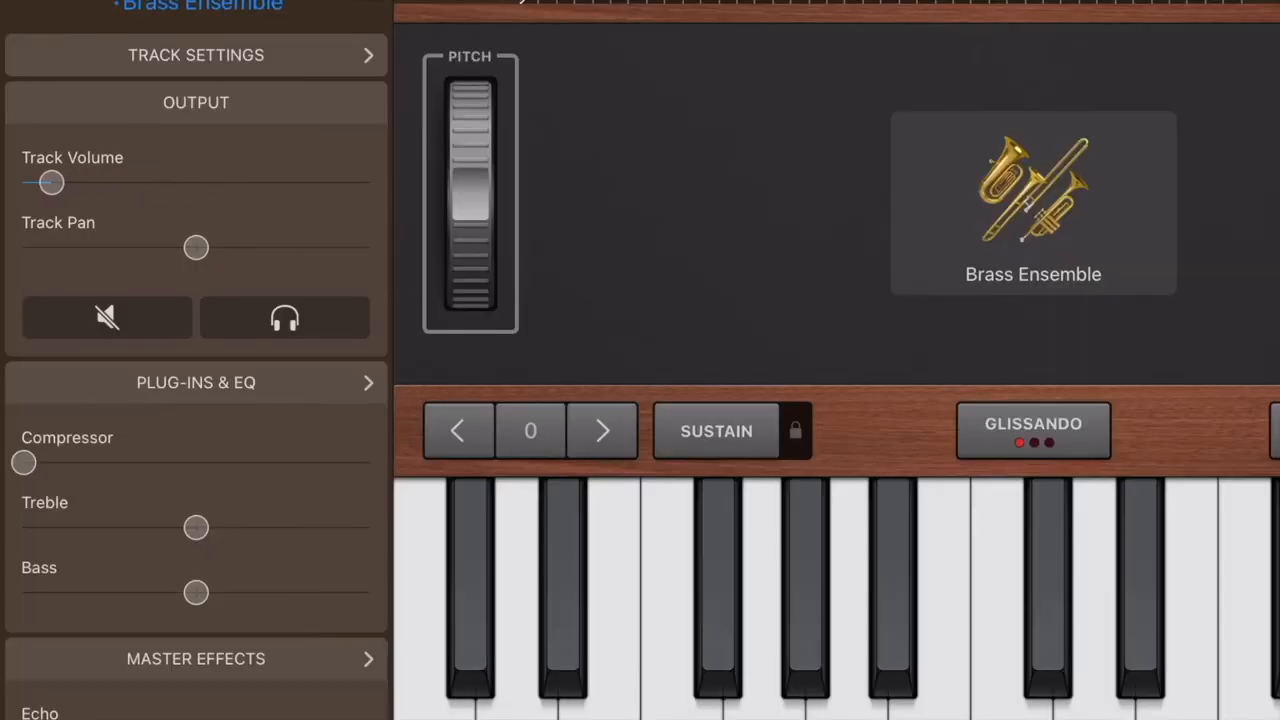